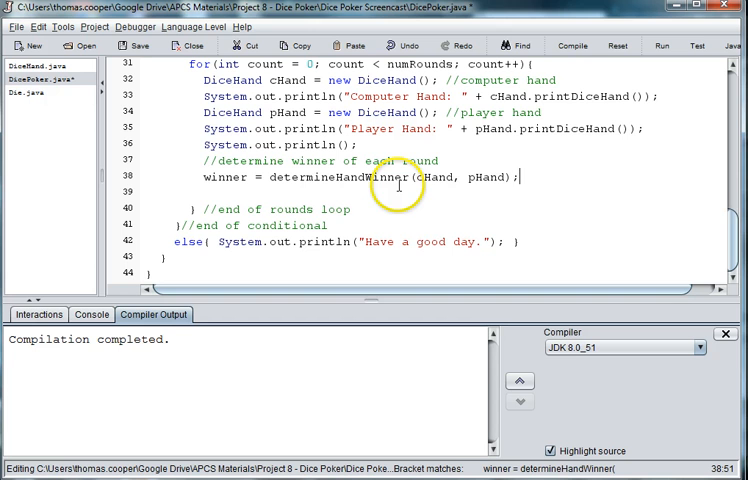
mouse_move(458, 168)
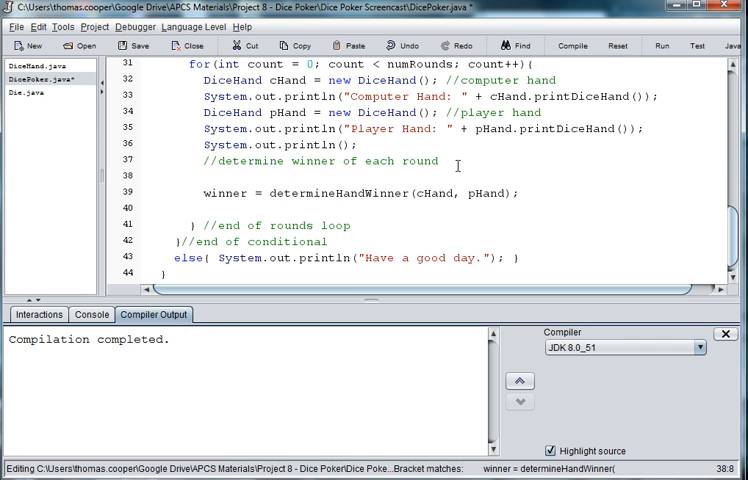
Step: Add pHand.determineHandValue(); above the winner line and begin a cHand.determineHandValue call
text(pHand.)
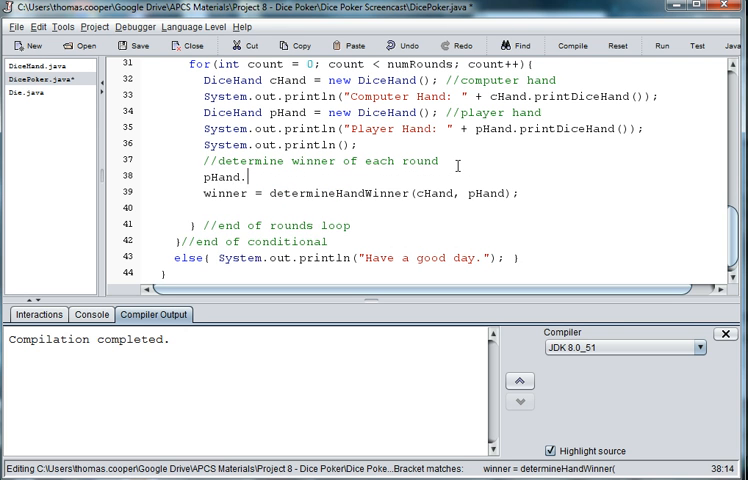
text(dter)
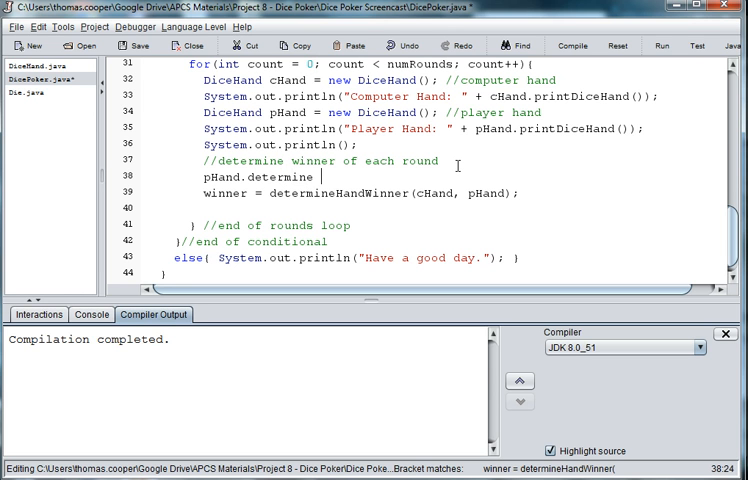
text(HandW)
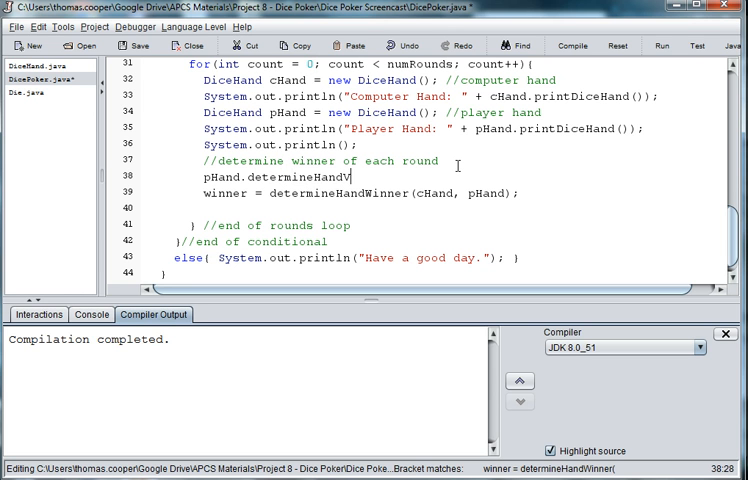
text(alue();)
text(c)
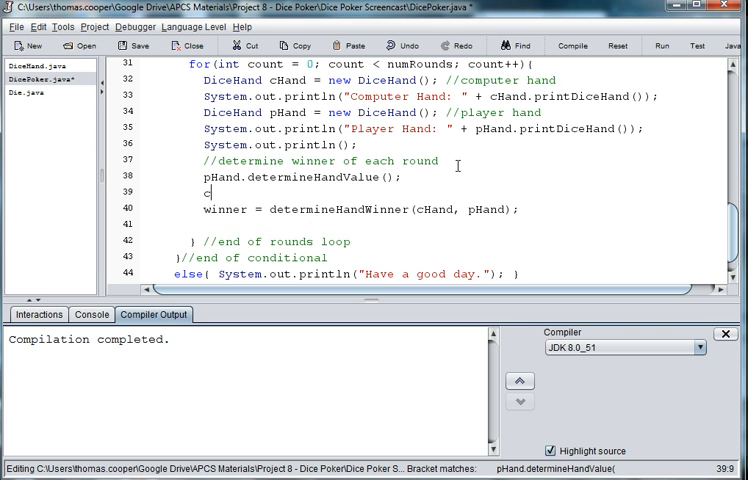
text(Hand.dter)
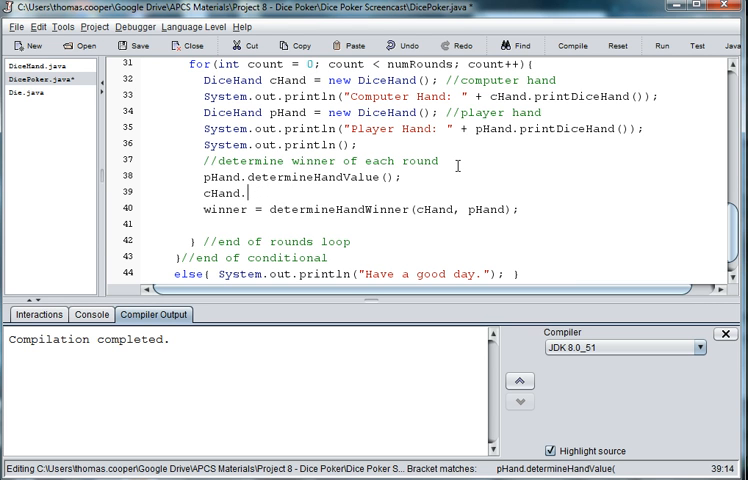
text(.determine)
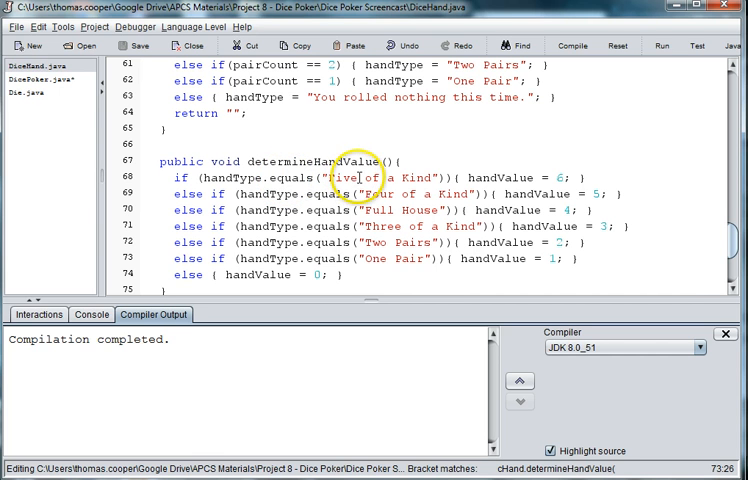
Step: In DiceHand.java, change determineHandValue from void to int and end it with return handValue;
double_click(290, 160)
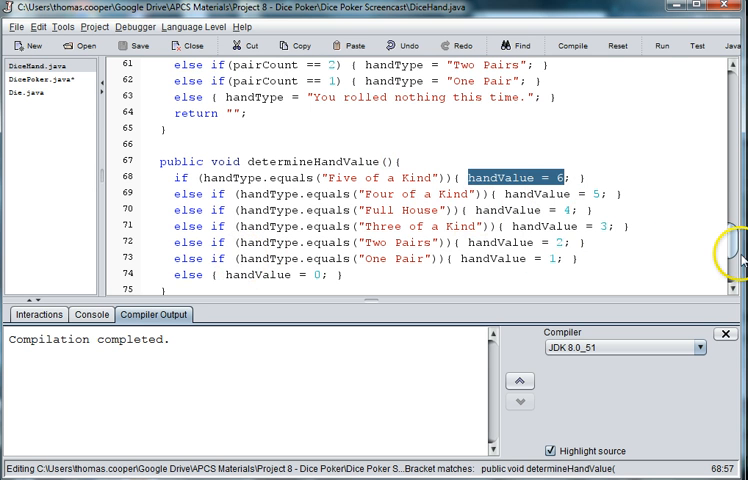
scroll(down, 3)
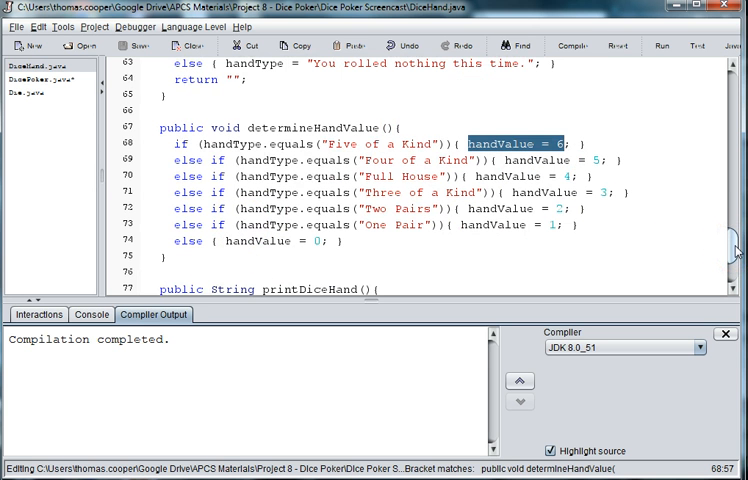
double_click(224, 128)
text(nt)
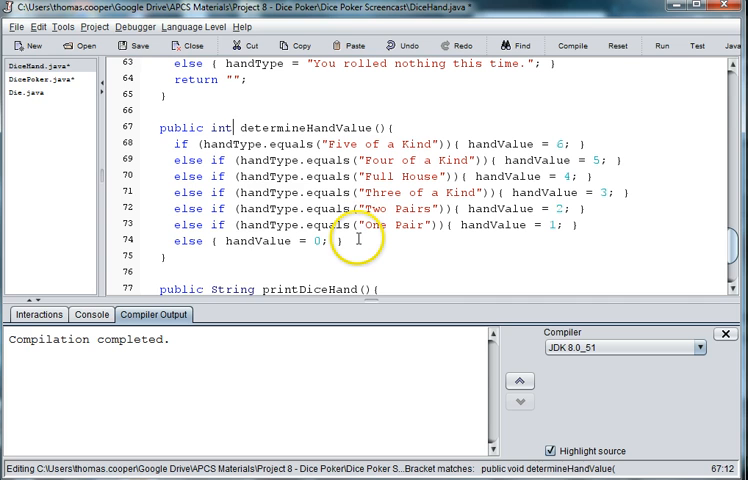
text(return)
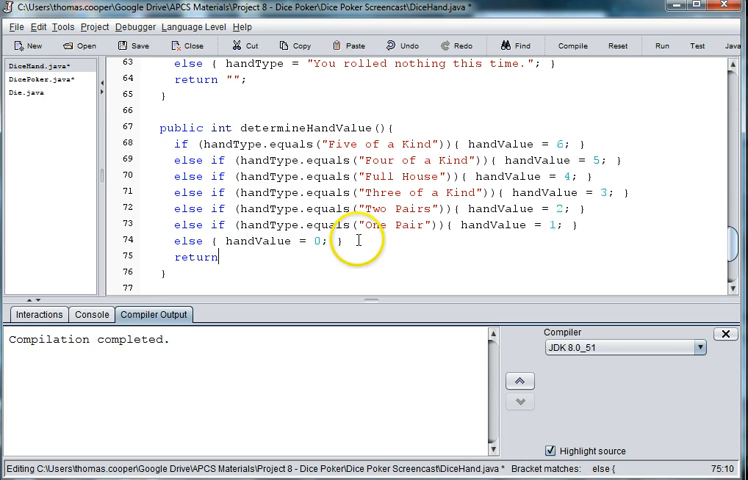
text(handValue;)
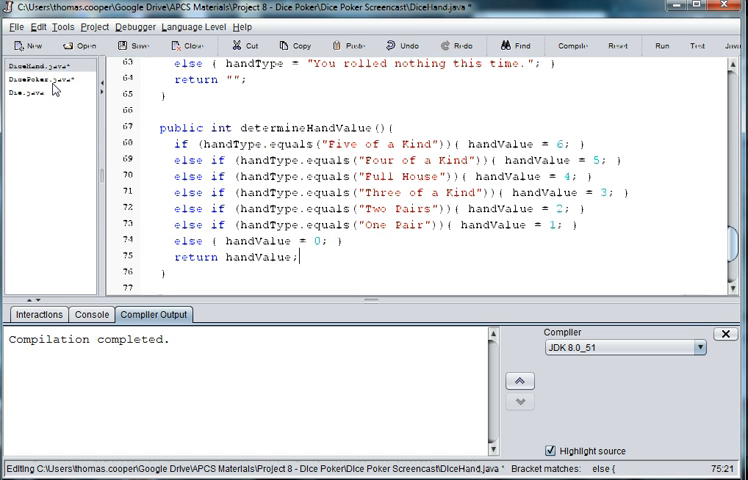
Step: In DicePoker.java, write int cHandValue = pHand.determineHandValue(); and int pHandValue = cHand.determineHandValue();
click(36, 80)
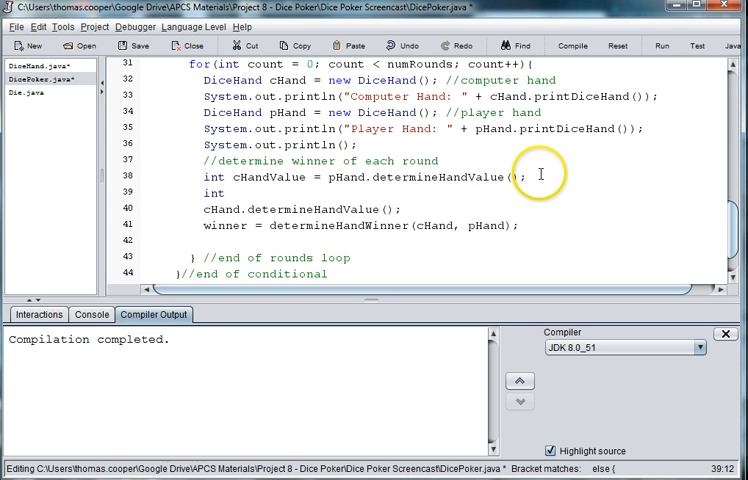
text(pHandValue = c)
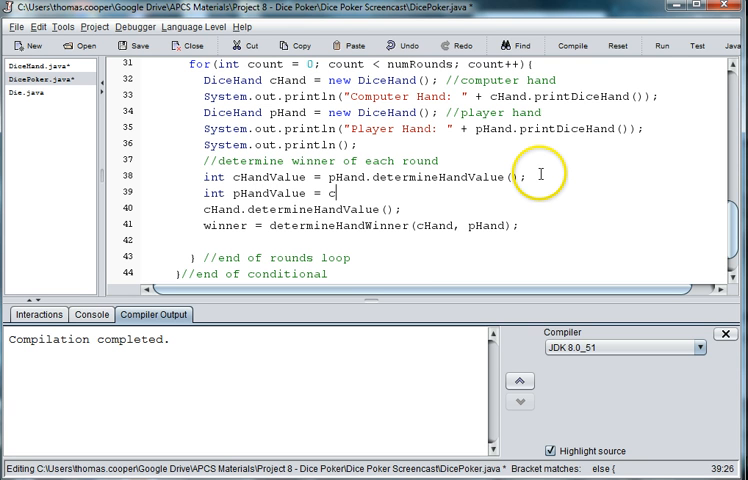
text(Hand.deter)
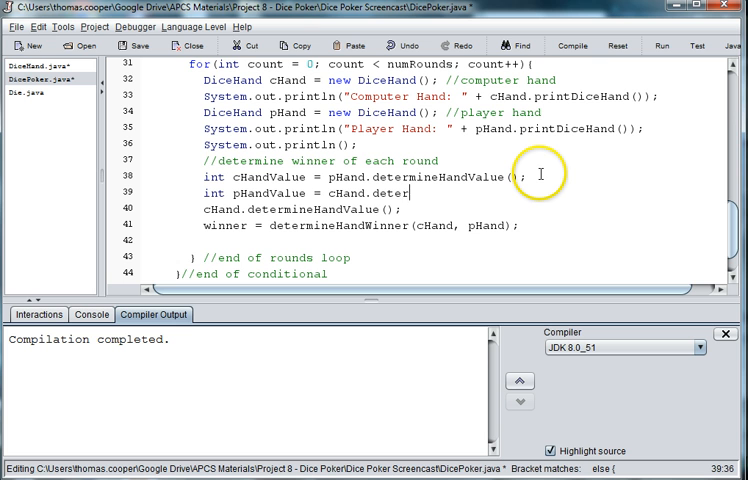
text(mineHandV)
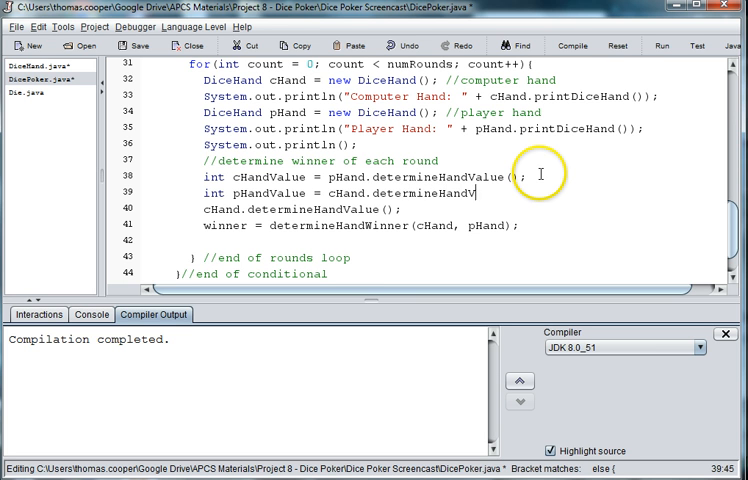
text(alue();)
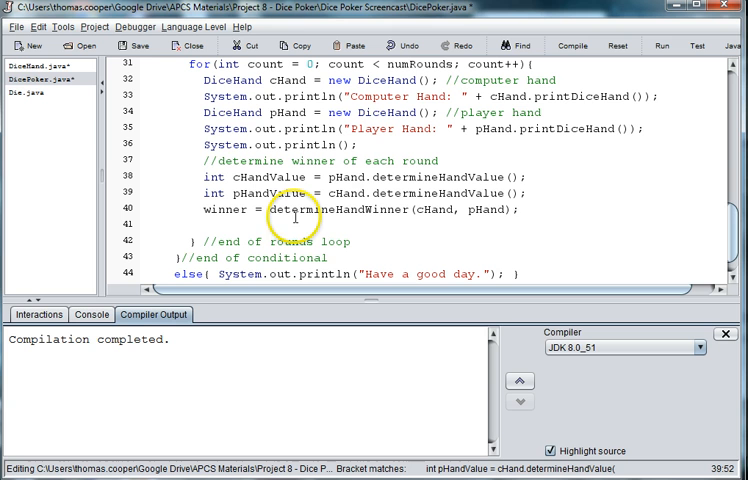
mouse_move(536, 192)
text(System.)
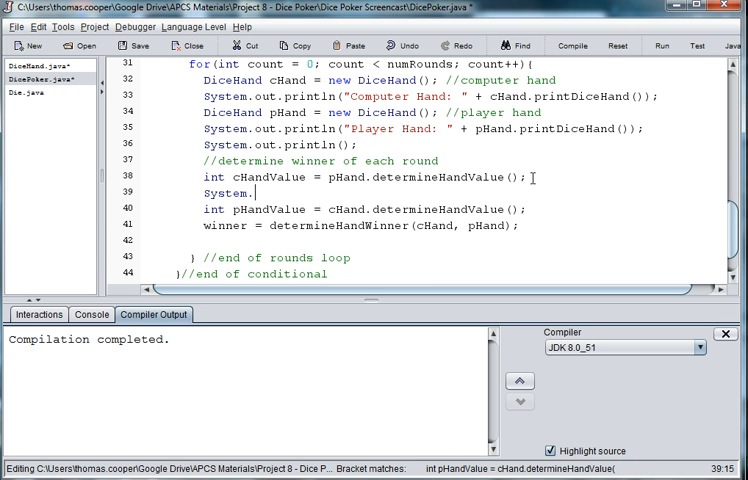
Step: Add System.out.println lines for cHandValue and pHandValue and comment out the winner line with //
text(out.println(c)
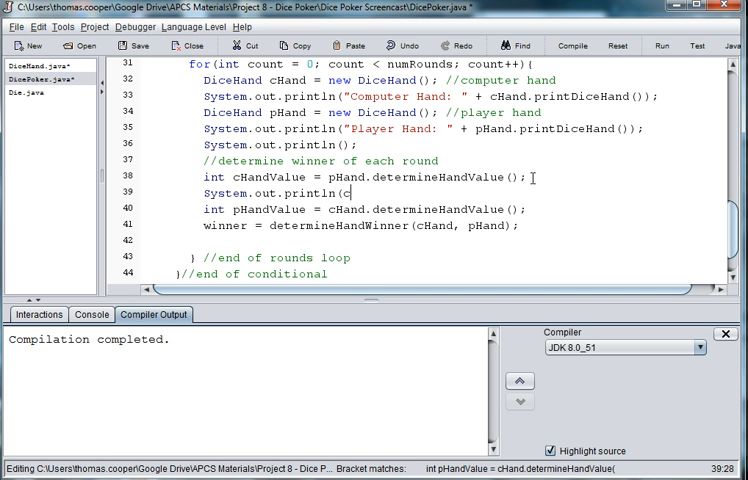
text(HandValue);)
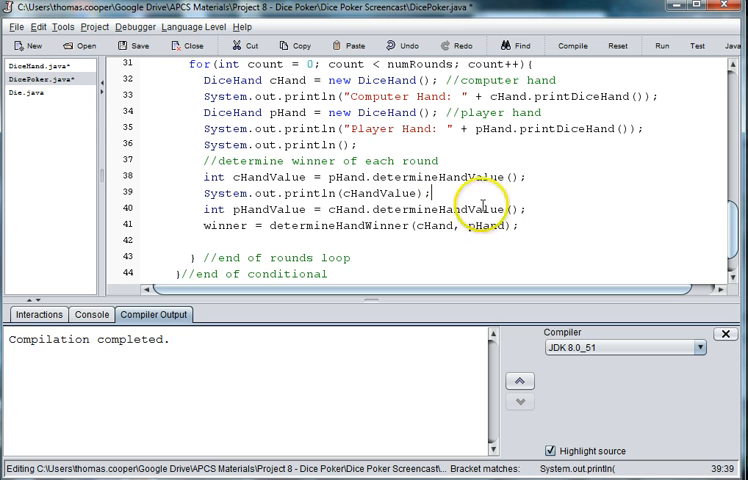
text(System.out.println(p)
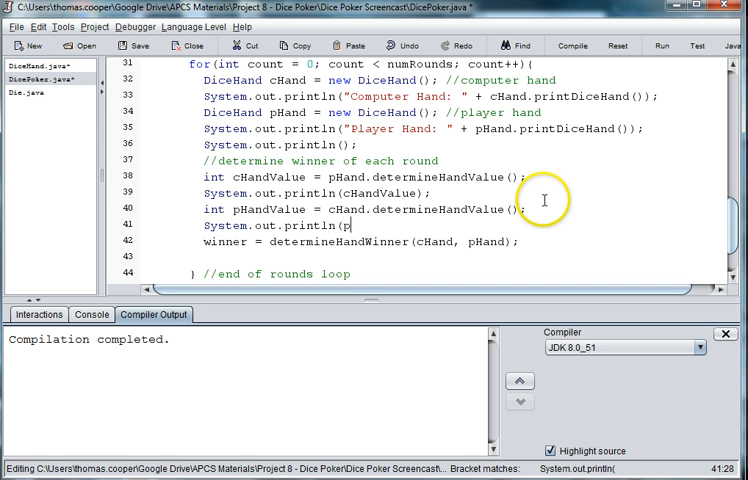
text(HandValue);)
click(360, 240)
text(//)
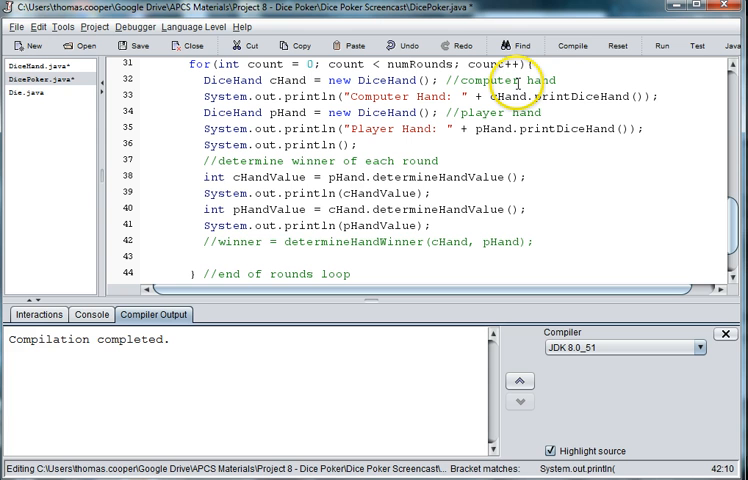
mouse_move(572, 44)
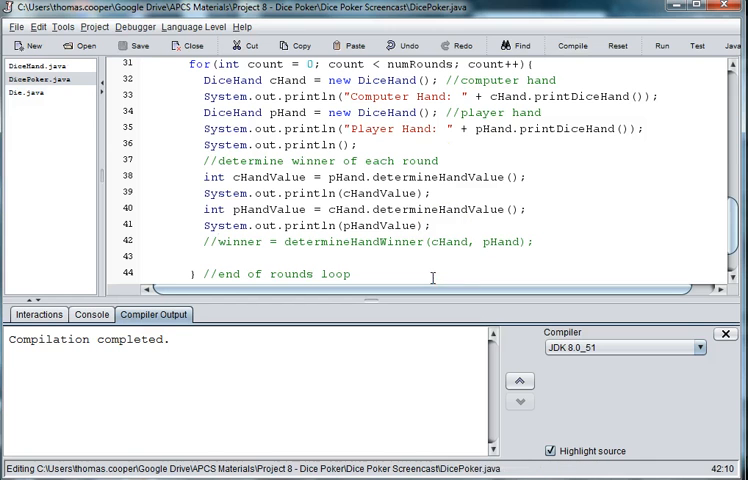
Step: Run DicePoker, answering 3 rounds and yes, and review the printed hands with values of 0
click(660, 44)
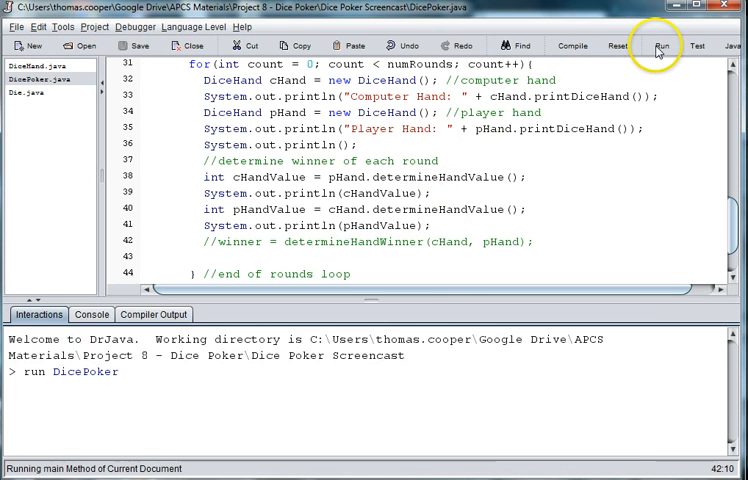
click(660, 44)
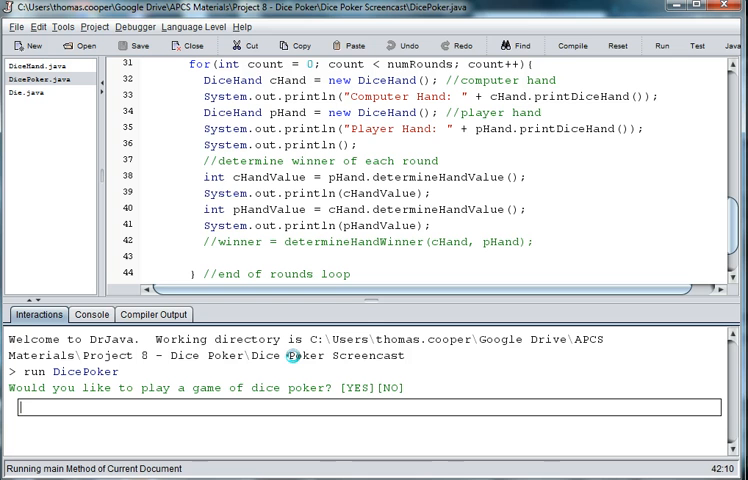
text(3)
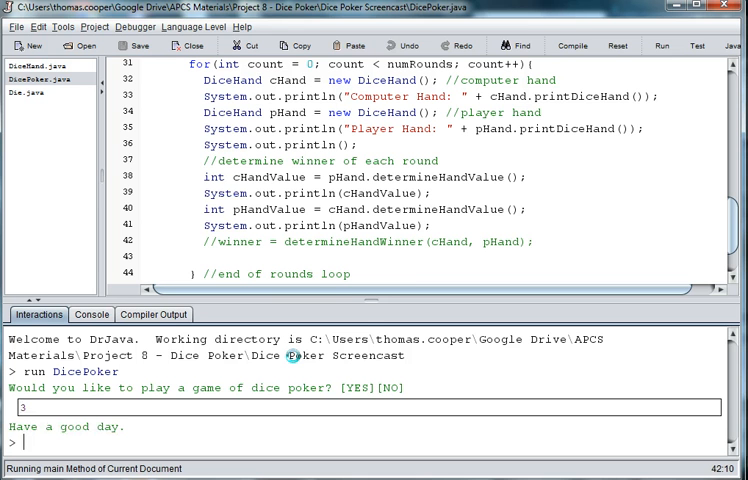
click(660, 44)
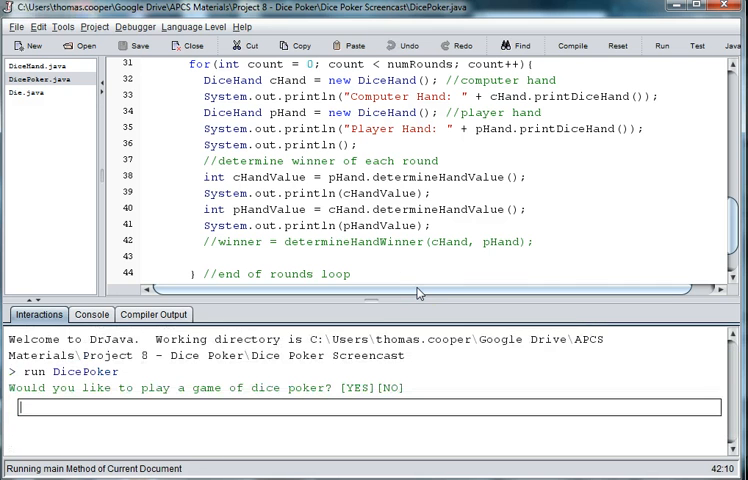
text(yes)
text(3)
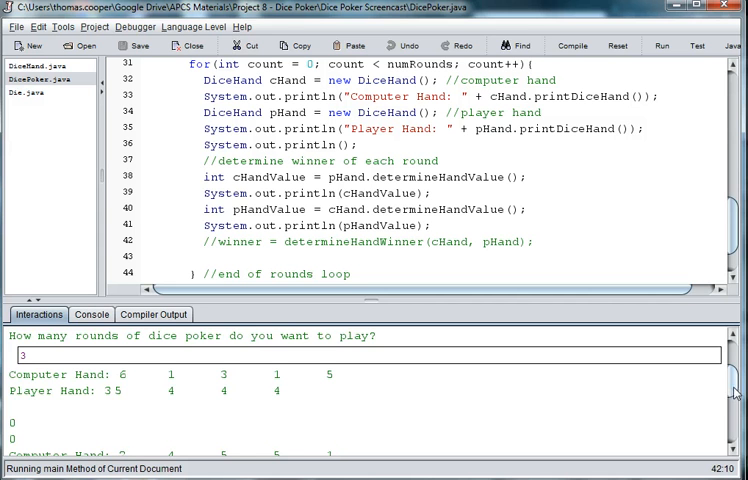
scroll(down, 3)
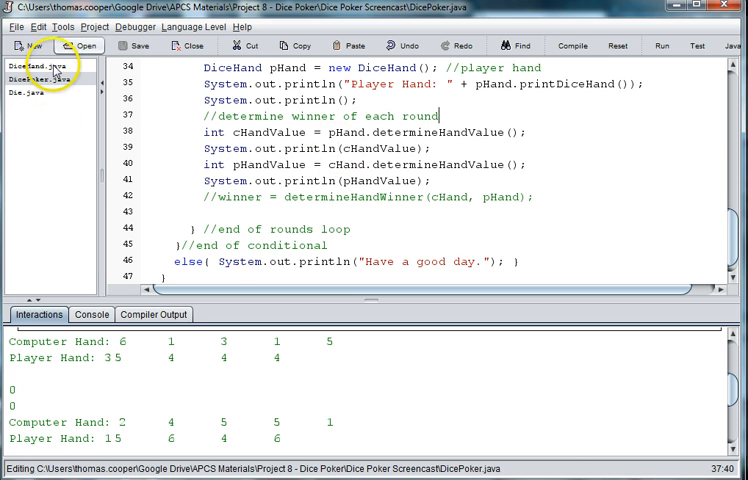
Step: On a new line after the winner comment, add a pHand.determineHandValue()-style call
click(36, 64)
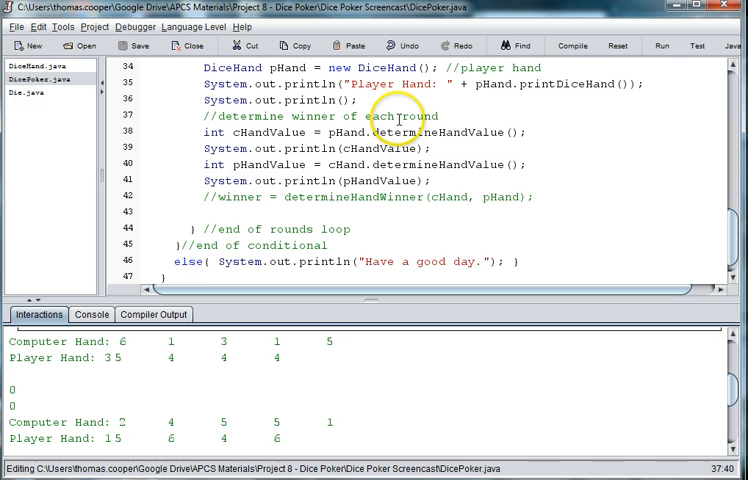
text(pHand.deter)
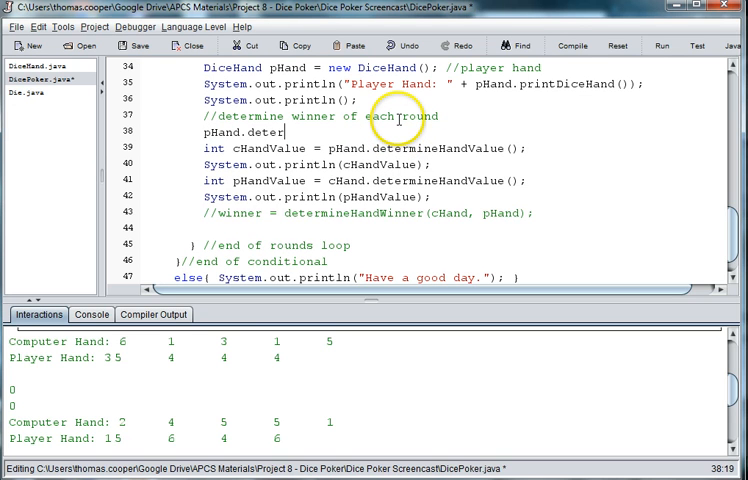
text(mineHand)
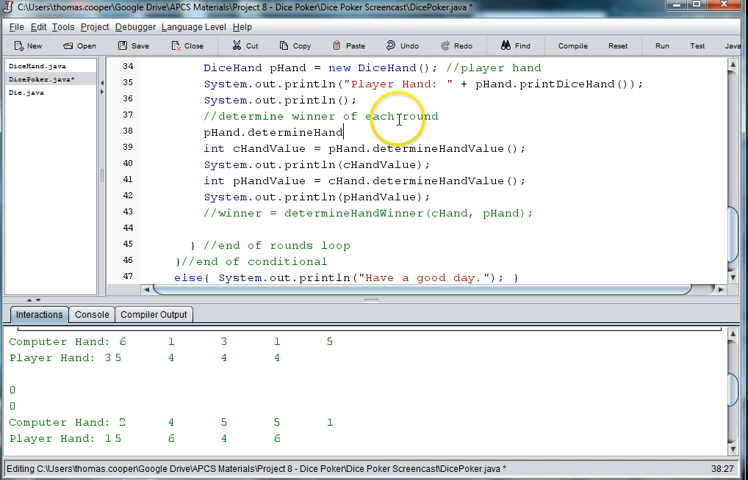
text(Value())
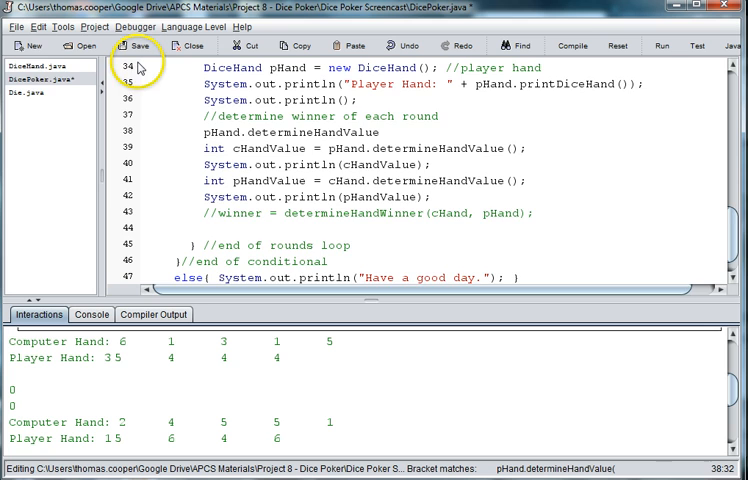
Step: Check the hand-type method name in DiceHand.java and correct the call toward pHand.determineDiceHand()
click(34, 68)
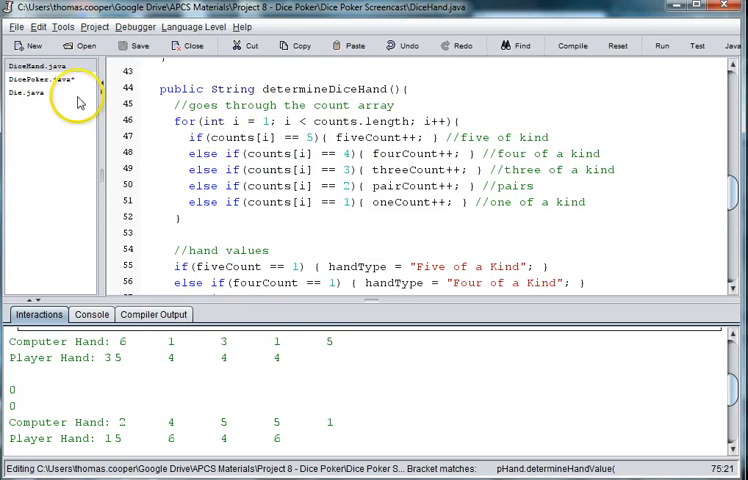
click(36, 80)
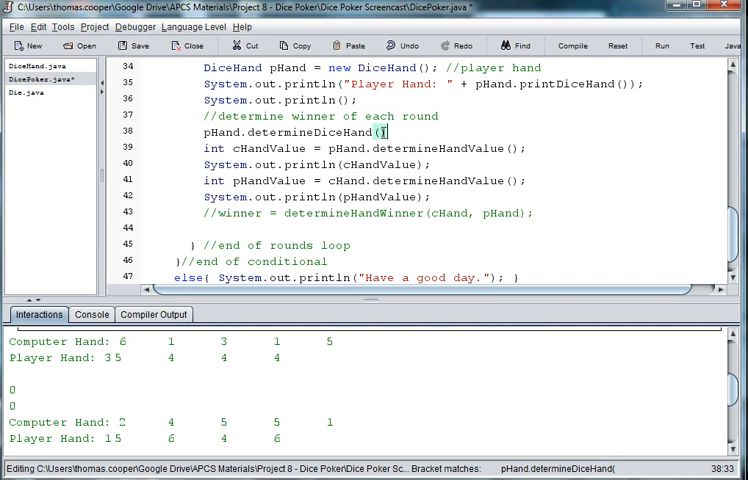
click(30, 66)
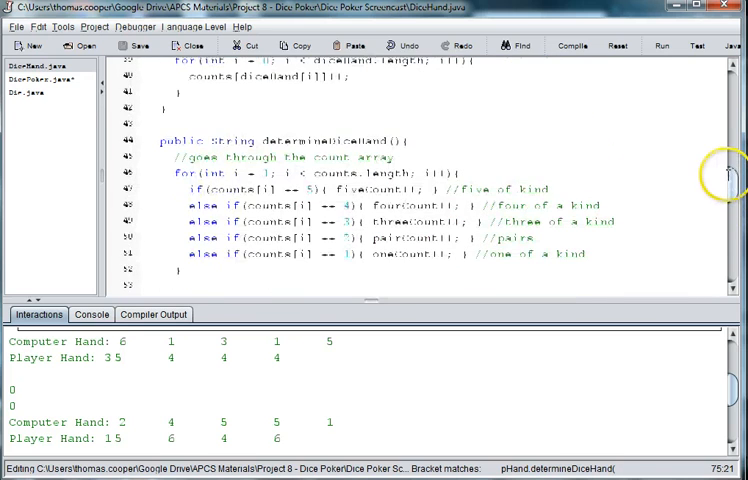
scroll(down, 3)
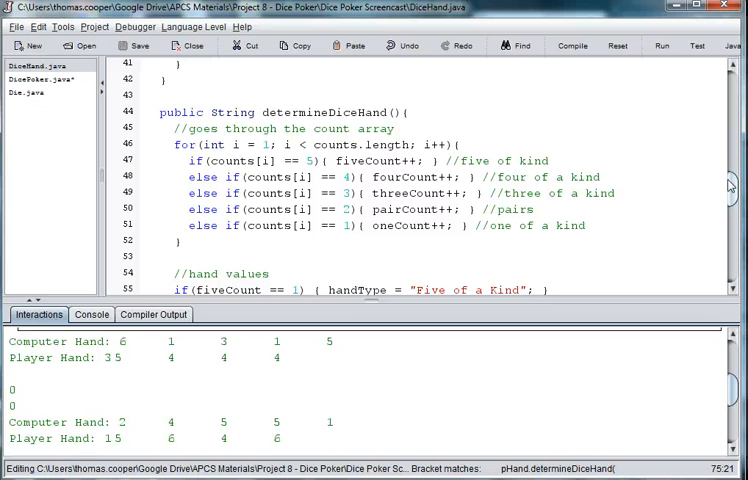
scroll(down, 3)
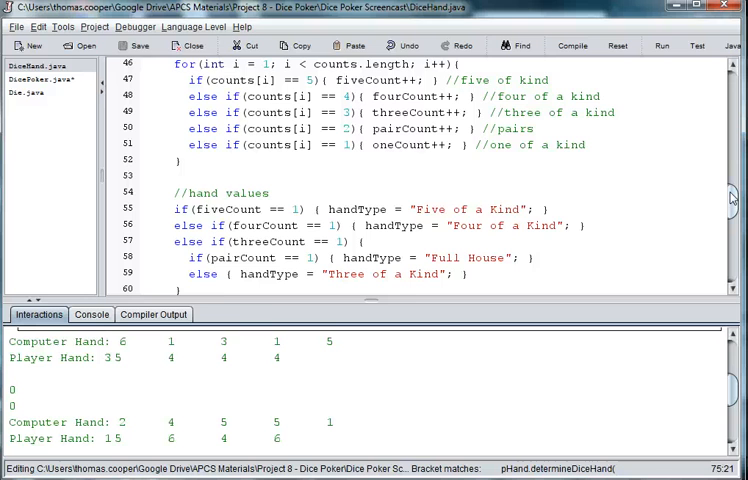
scroll(down, 3)
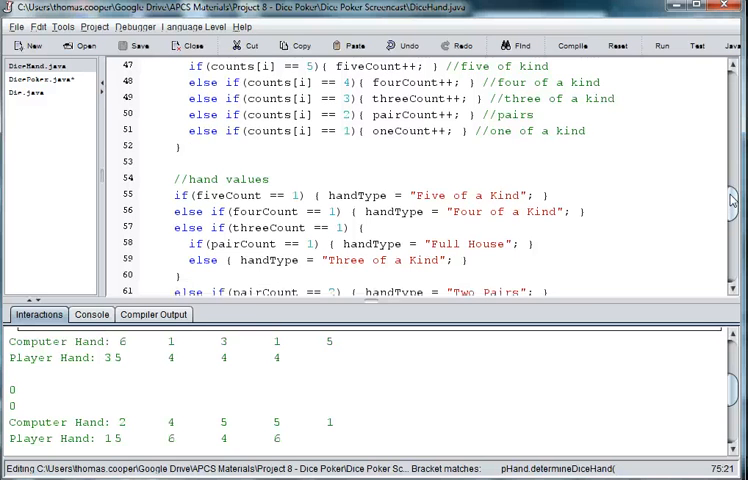
scroll(down, 3)
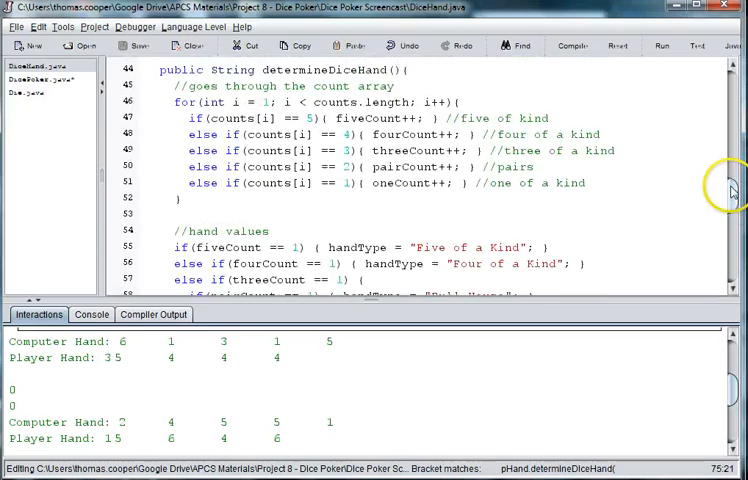
scroll(down, 3)
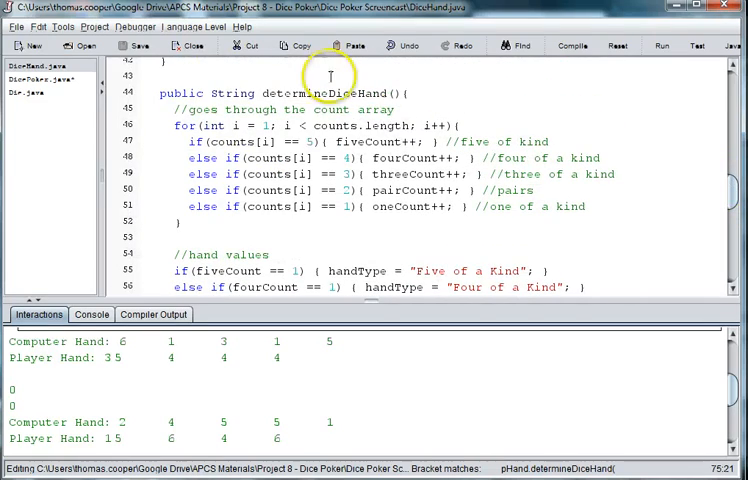
scroll(down, 3)
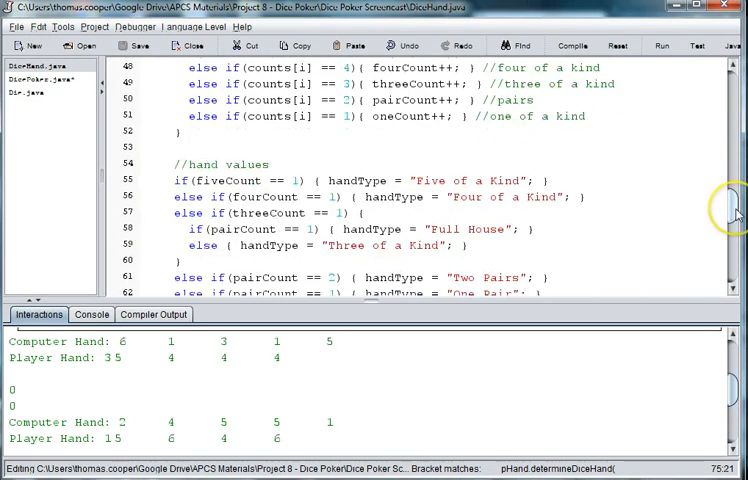
scroll(down, 3)
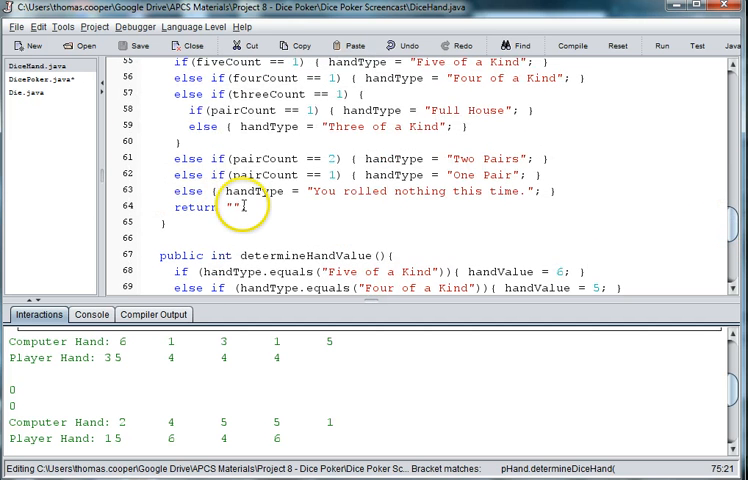
text(han)
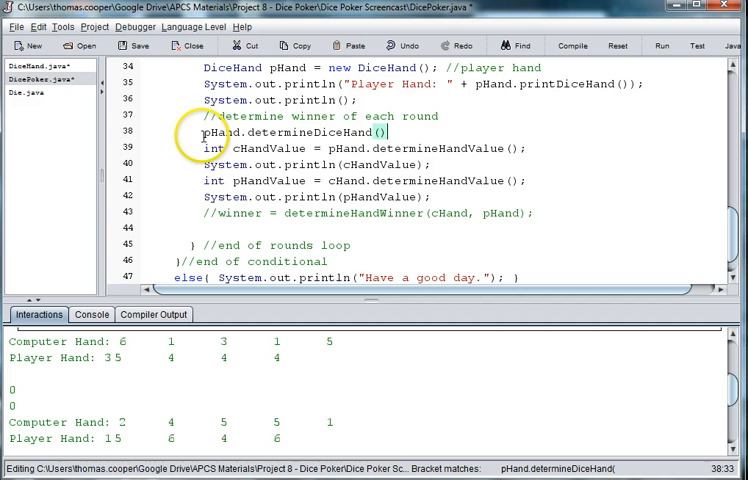
Step: Declare String handType from pHand.determineDiceHand() and a second handType line for cHand.determineDiceHand()
text(String)
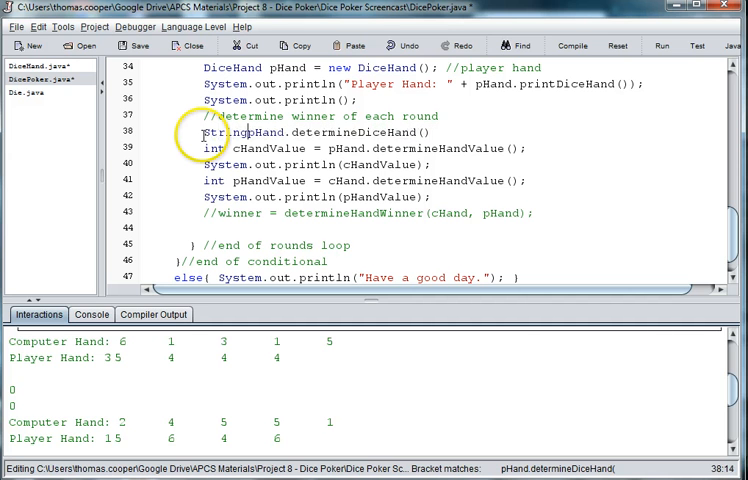
text(handType =)
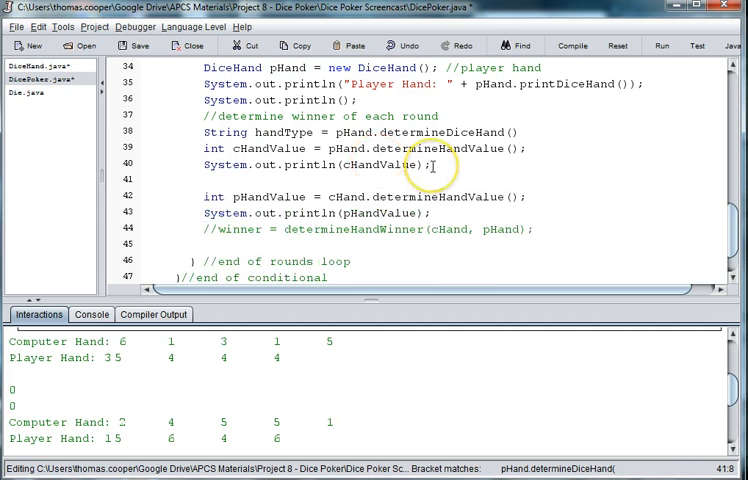
text(String)
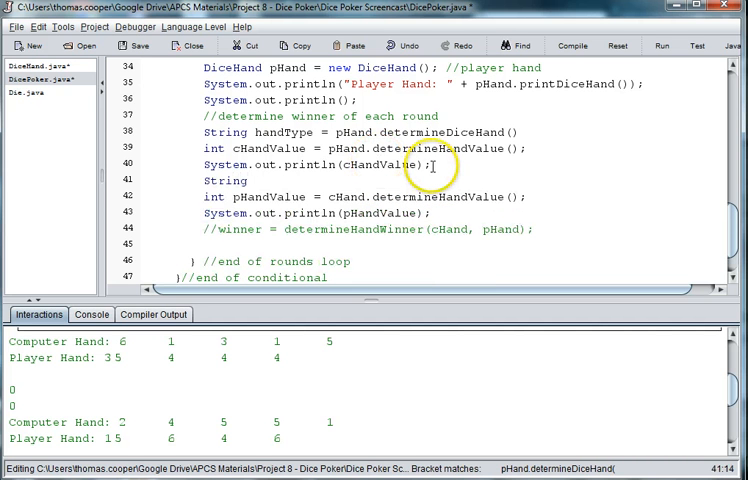
text(handType -=)
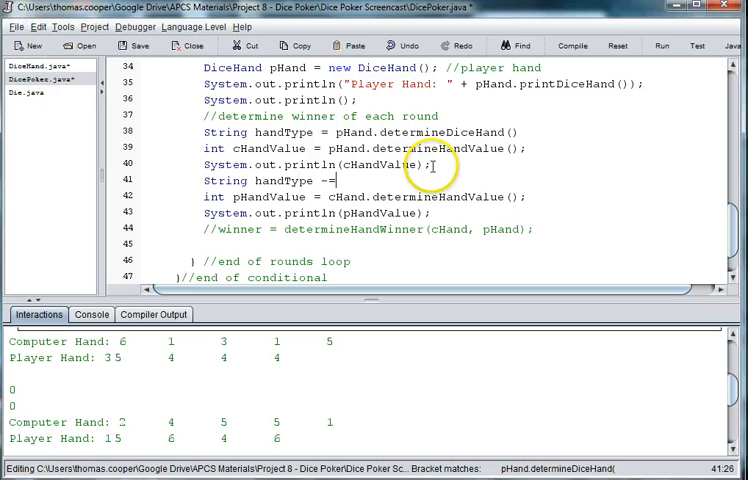
key(BackSpace)
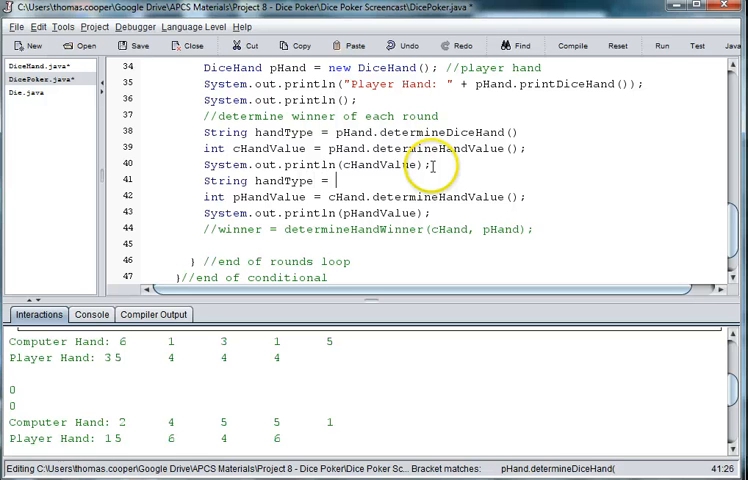
text(cHand.determineDiceHand();)
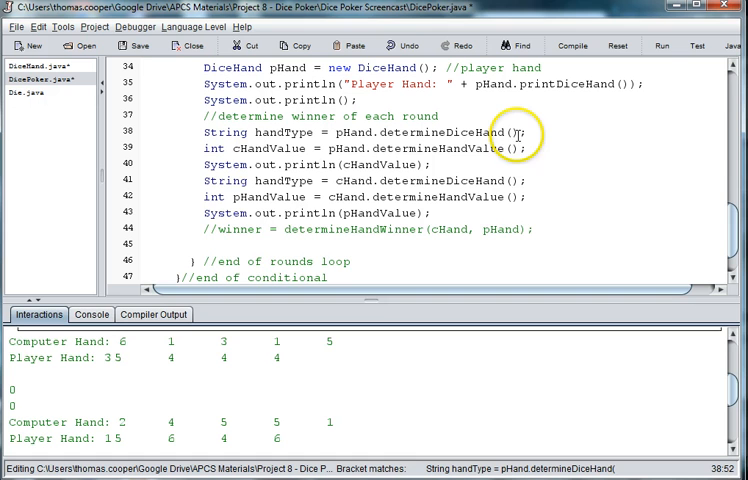
Step: Add System.out.println(handType) lines to print each hand's type
text(d)
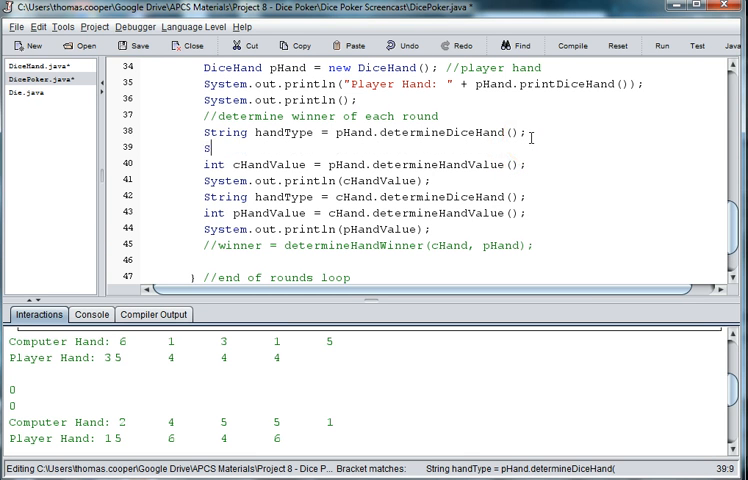
text(trin)
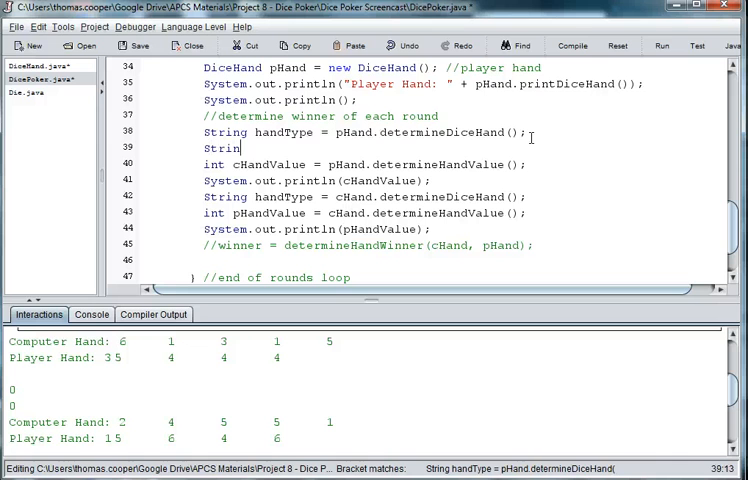
key(BackSpace)
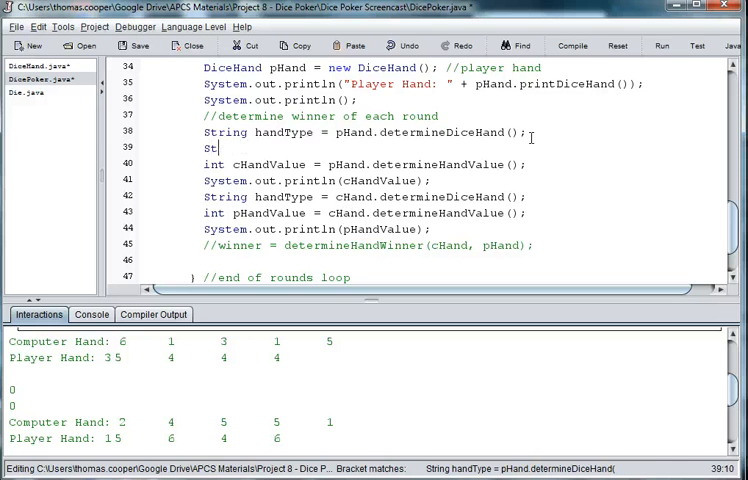
text(ystem.out.)
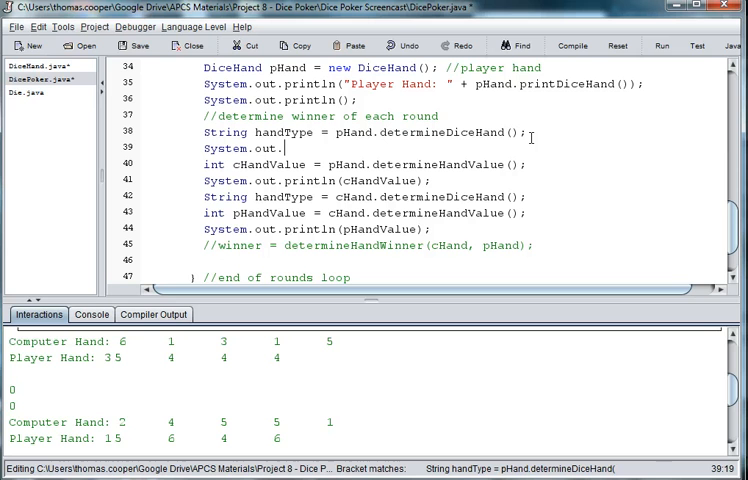
text(println(handType);)
text(S)
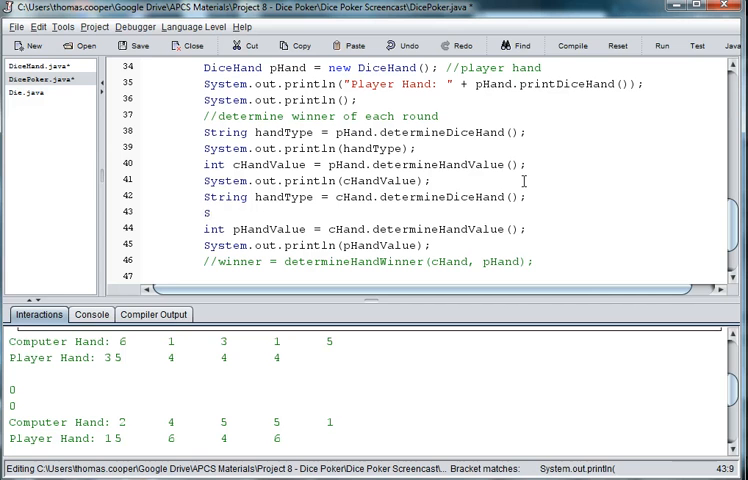
text(ystem.out.println(ha)
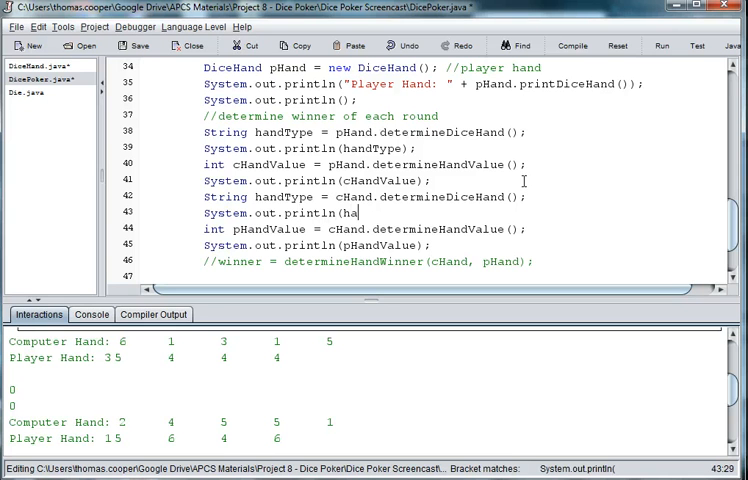
text(ndType);)
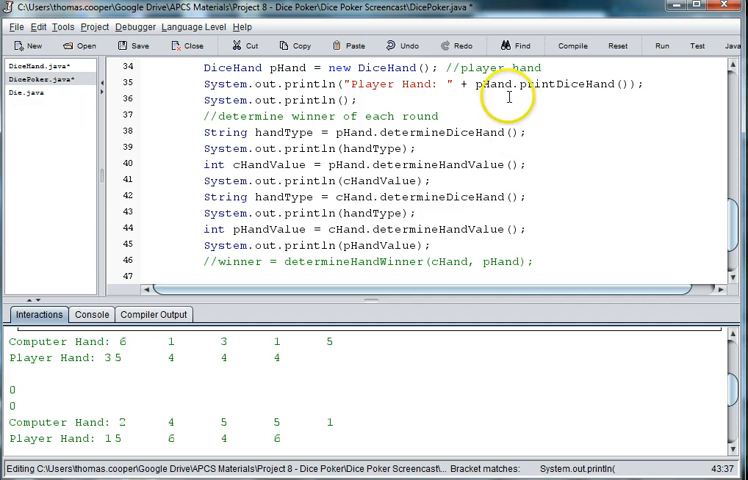
Step: Compile with save, hit the 'handType already defined' error, remove the duplicate String declaration and recompile cleanly
click(572, 44)
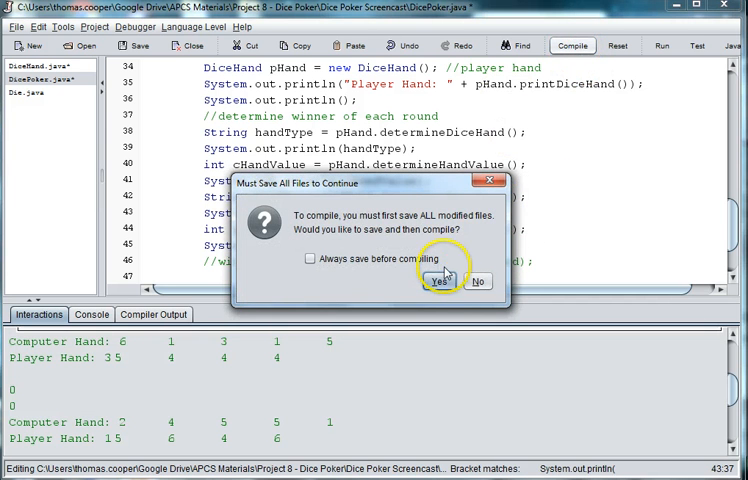
click(432, 280)
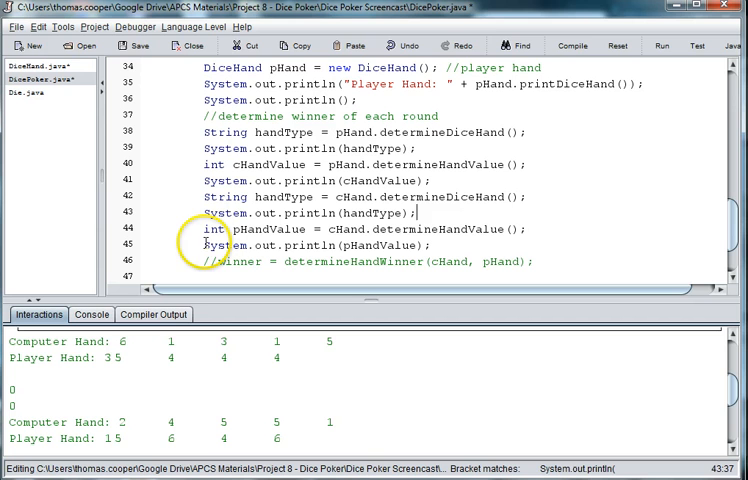
click(204, 244)
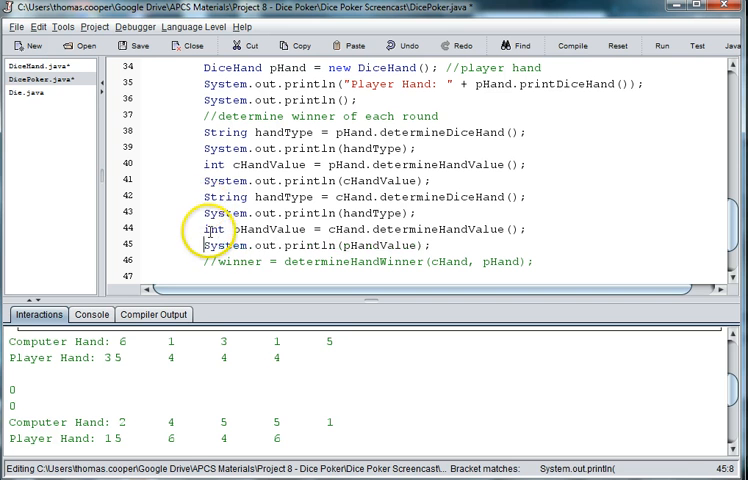
click(572, 44)
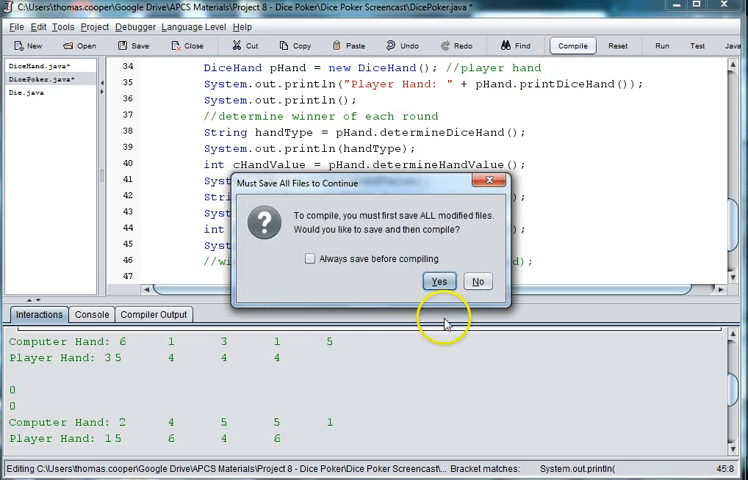
click(438, 280)
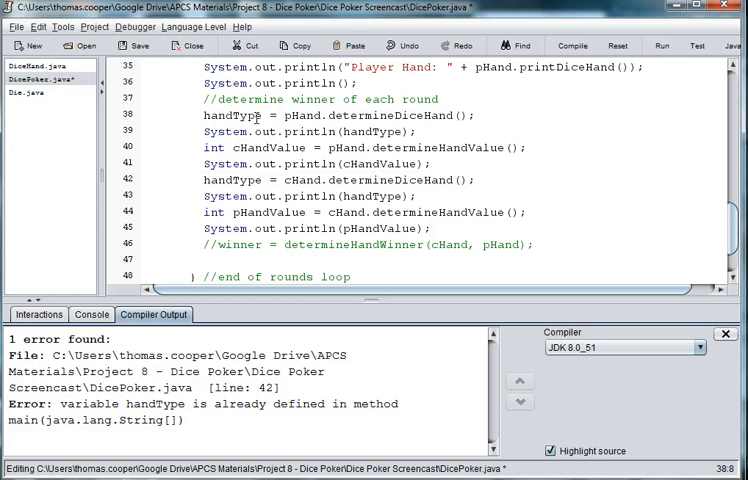
text(String)
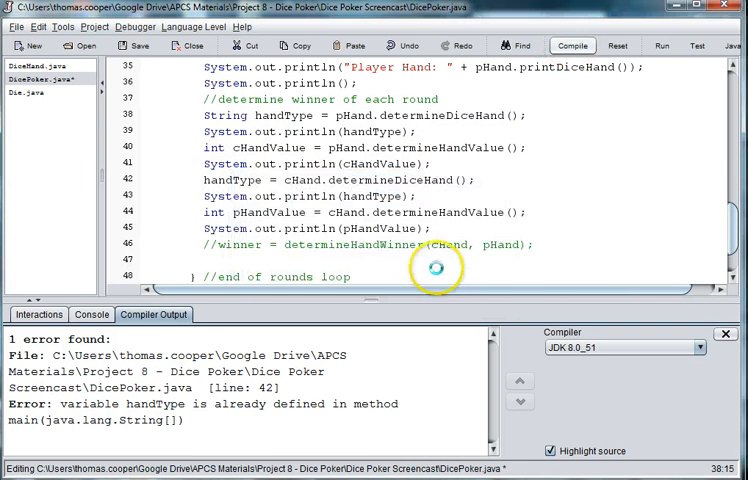
click(572, 44)
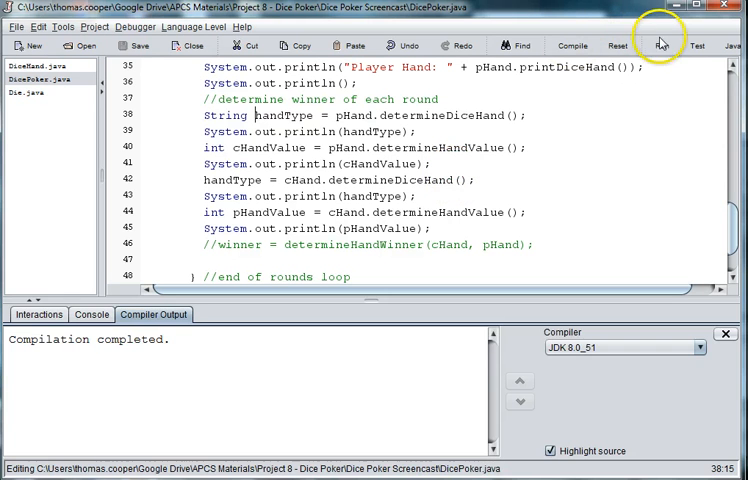
Step: Run DicePoker and inspect output showing both hands, 'You rolled nothing this time.' and values of 0
click(660, 44)
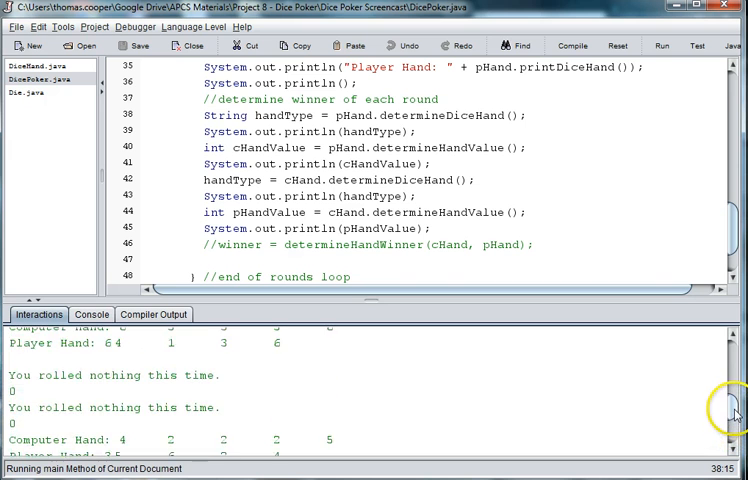
scroll(down, 3)
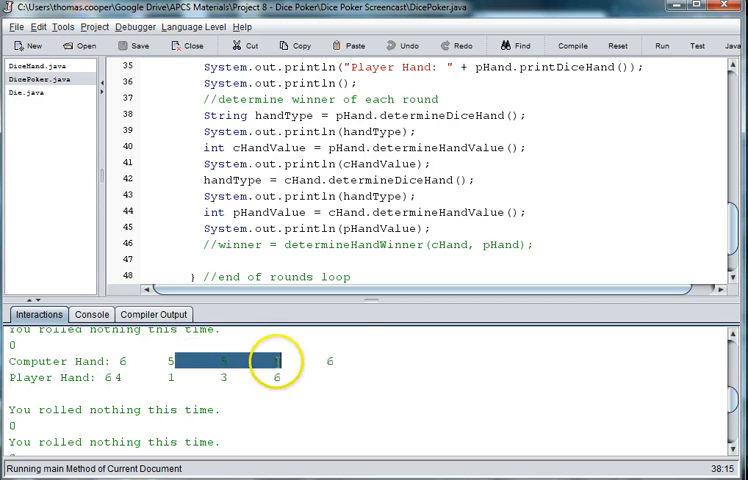
scroll(down, 3)
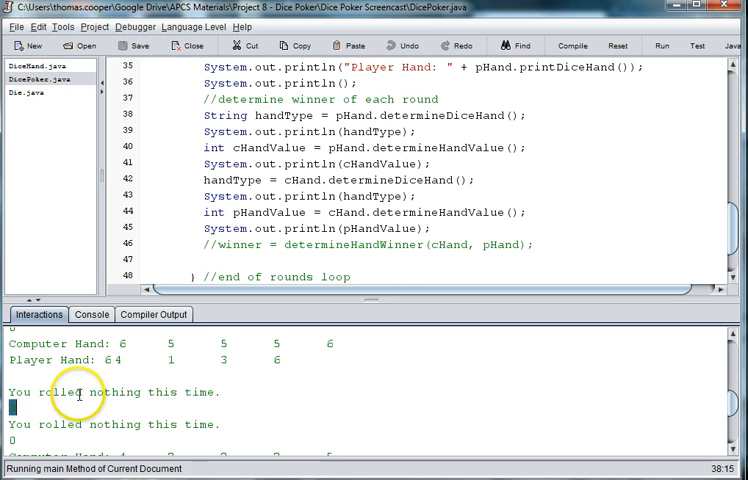
mouse_move(254, 358)
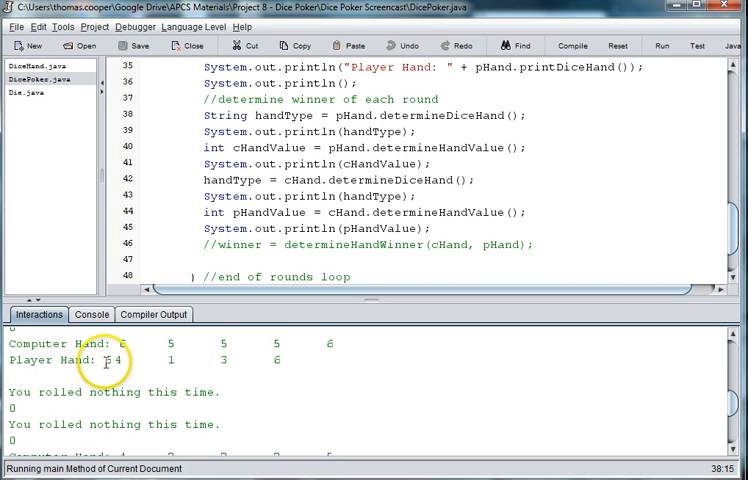
drag(104, 360, 254, 360)
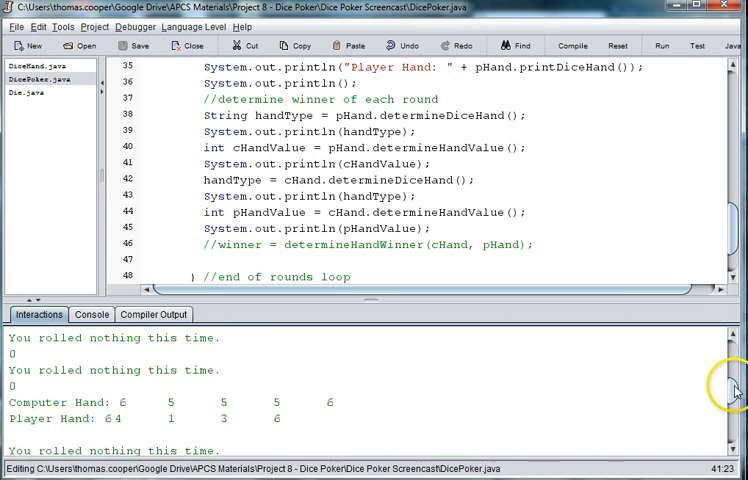
scroll(down, 3)
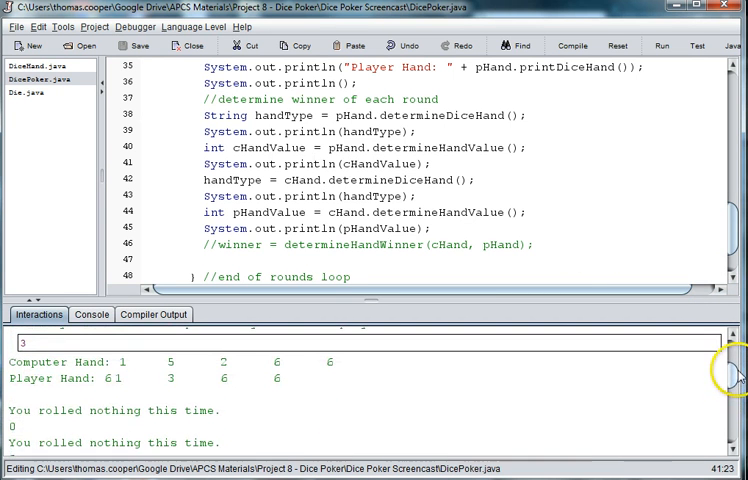
mouse_move(732, 376)
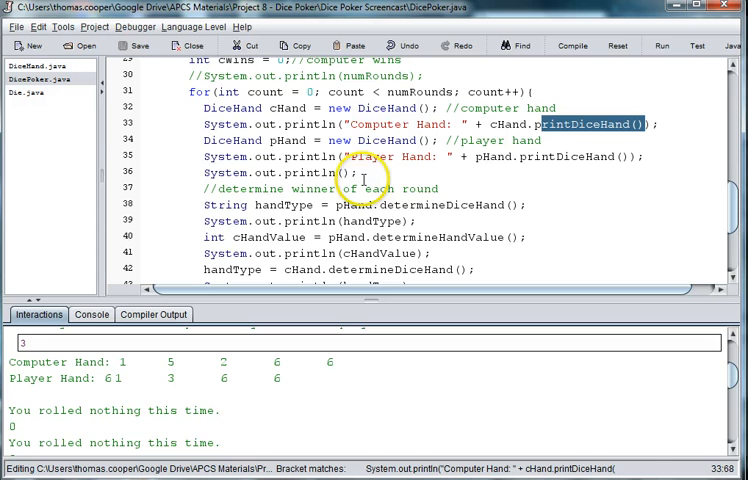
mouse_move(364, 204)
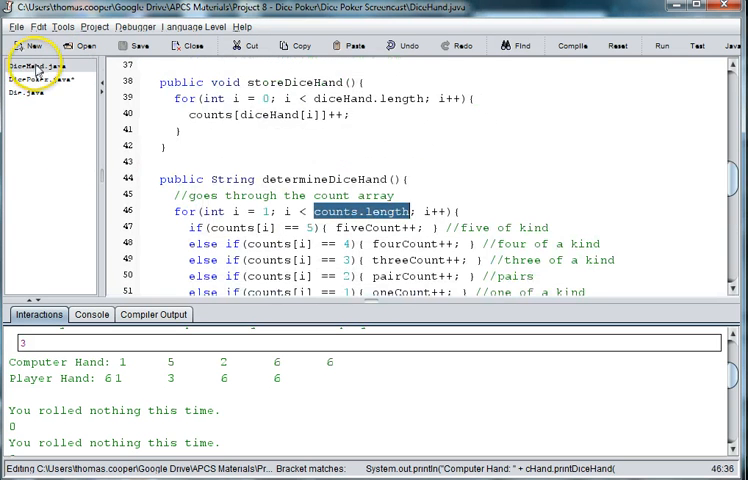
mouse_move(254, 120)
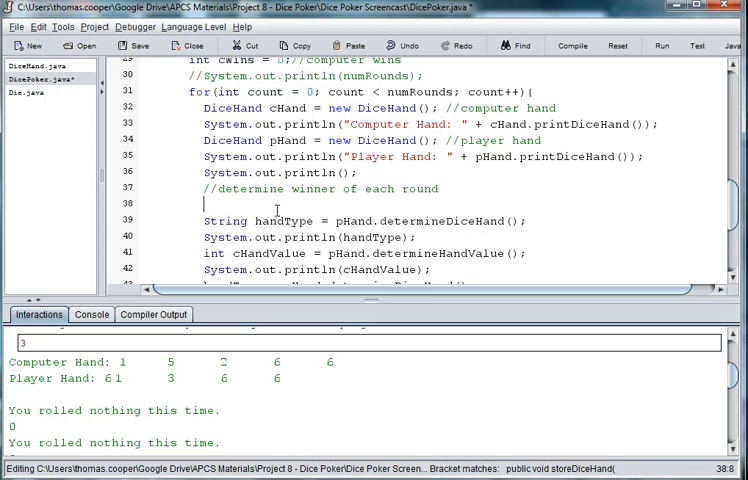
Step: Add step 1: pHand.storeDiceHand() and cHand.storeDiceHand() with a 'store hand in the counts array' comment
text(pHand)
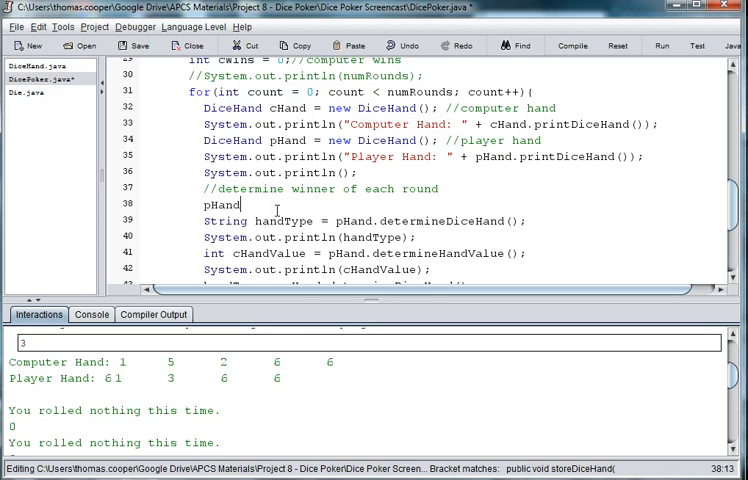
text(.storeDiceHand();)
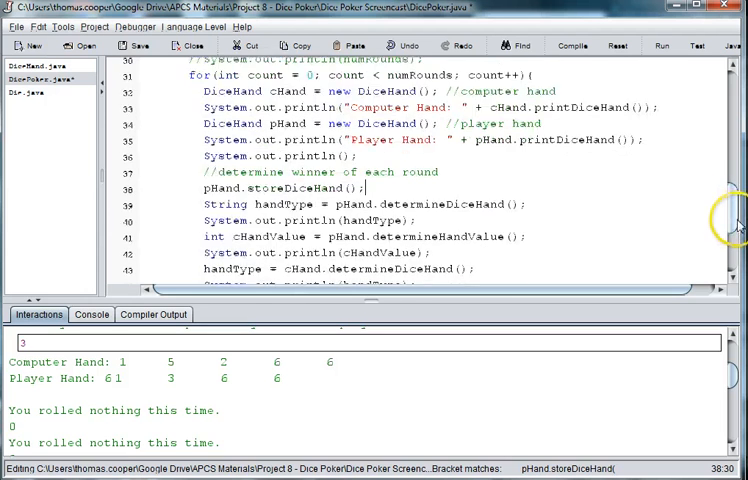
scroll(down, 3)
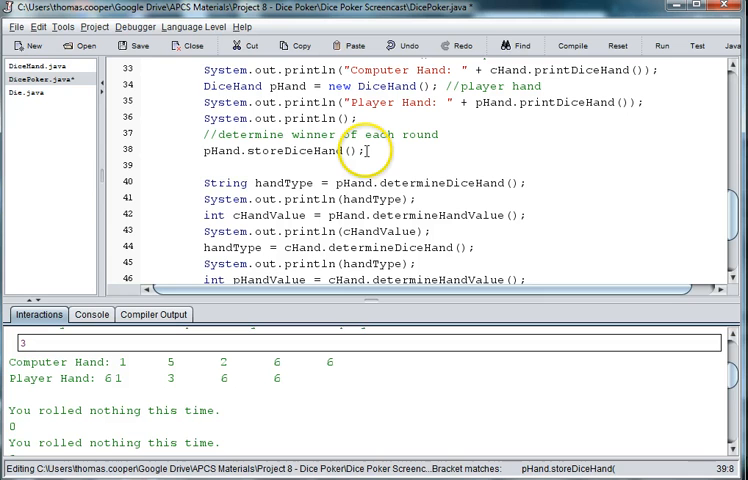
text(cHand.storeDiceHand();)
text(//step 1 store the dice)
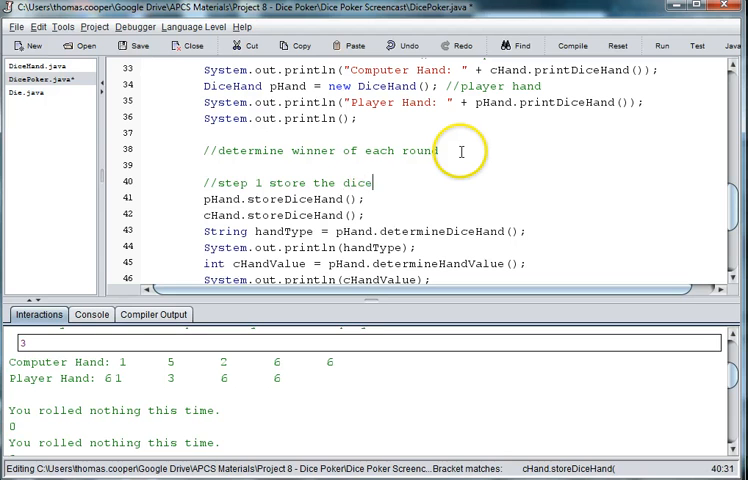
text(hand in the cou)
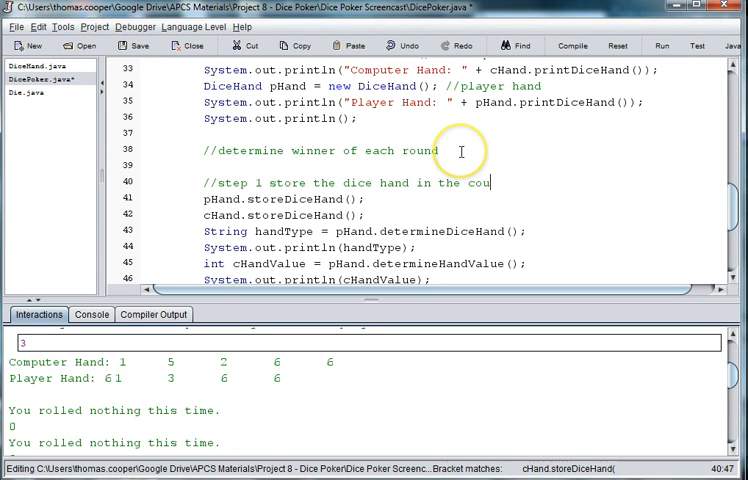
text(nts array)
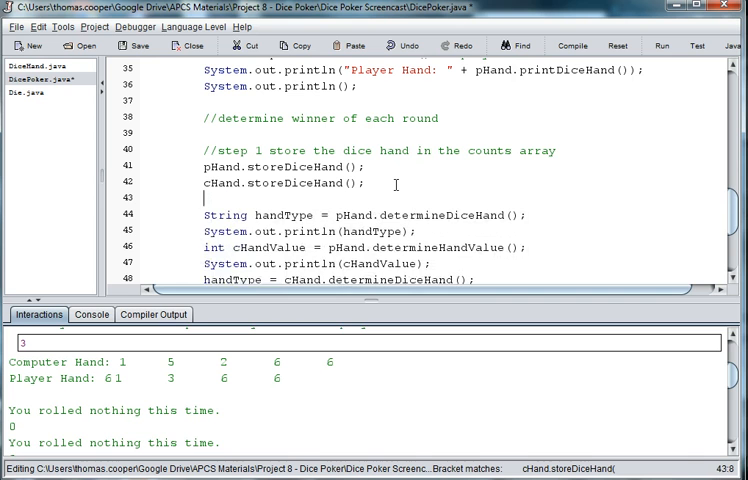
Step: Add comments '//2 determine the hand type' and '//determine value of' for the next steps
text(/)
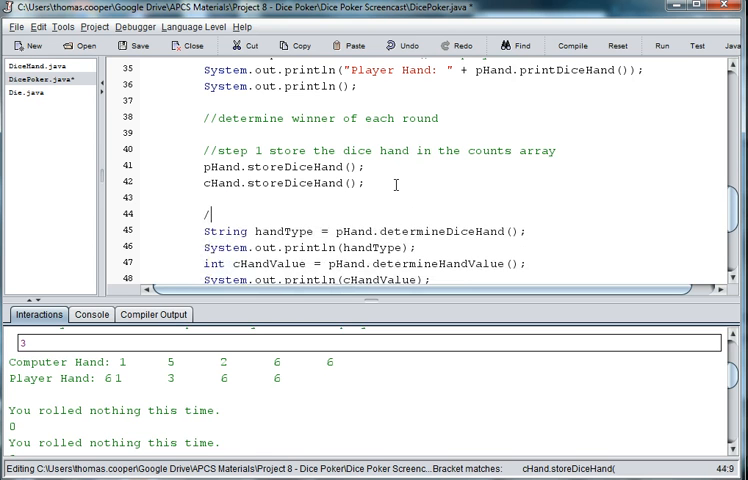
text(/step)
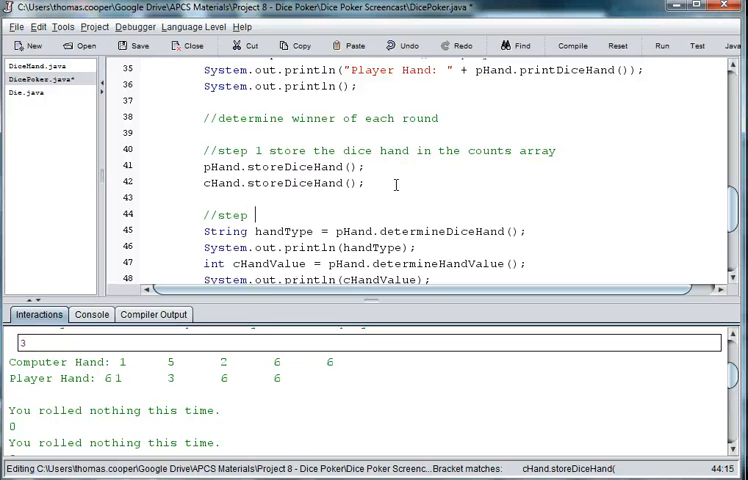
text(2 determine the)
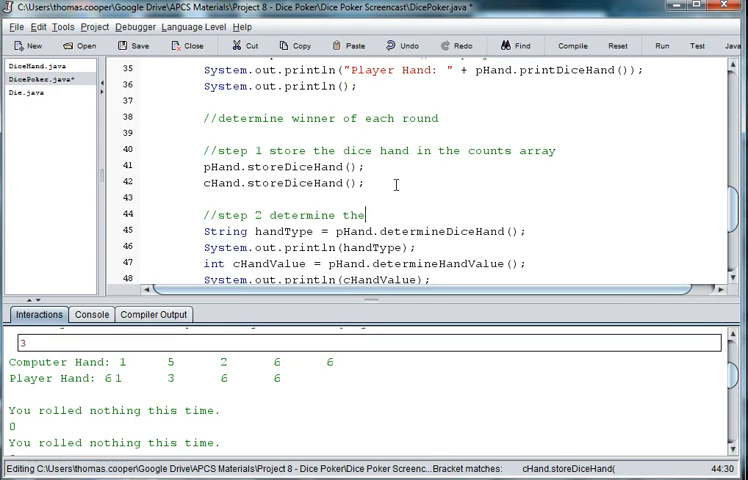
text(hand type)
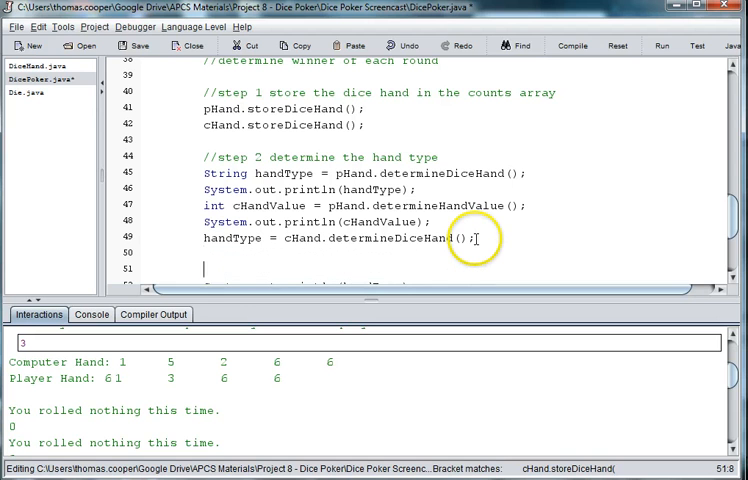
text(//det)
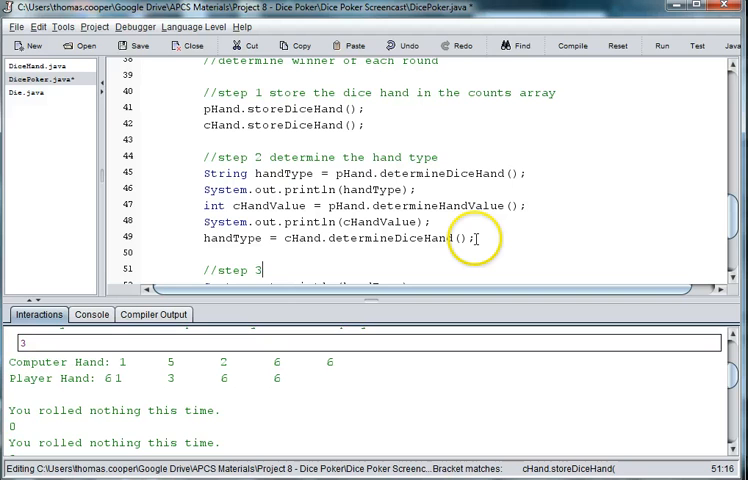
text(determine the hand)
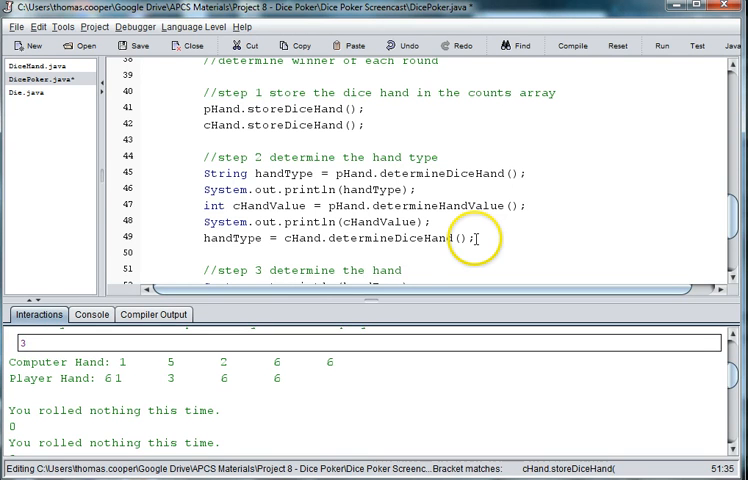
text(value of each hand)
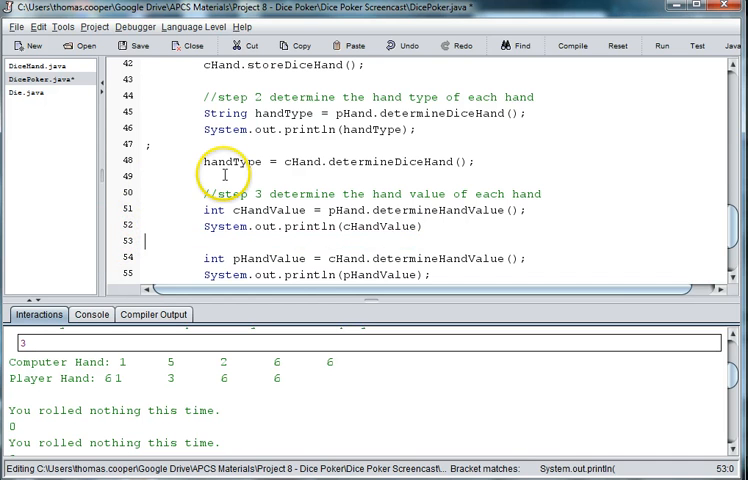
Step: Add a second System.out.println(handType) and label lines with //player hand and //computer hand comments
text(System.out.println(handType);)
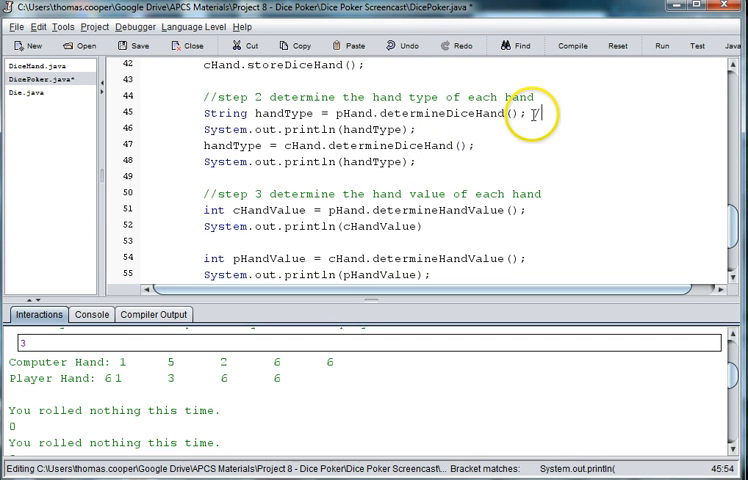
text(/o)
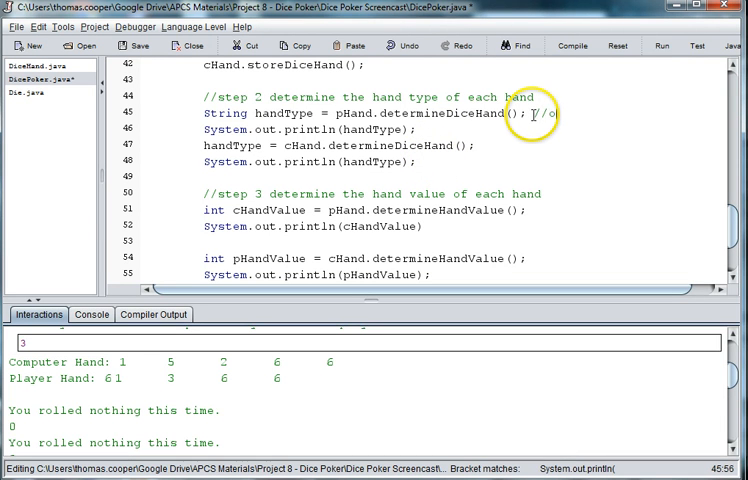
text(player hand)
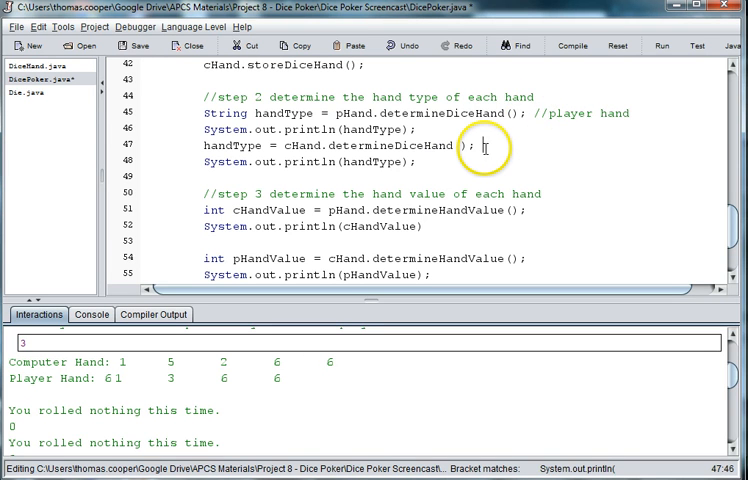
text(//computer hand)
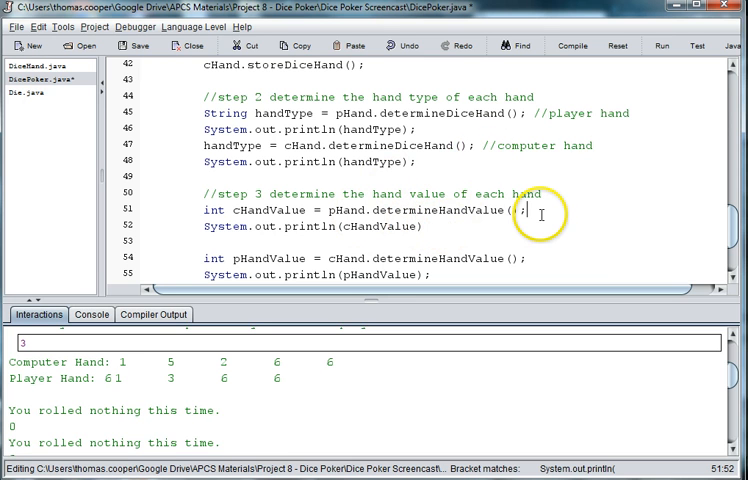
text(//plan)
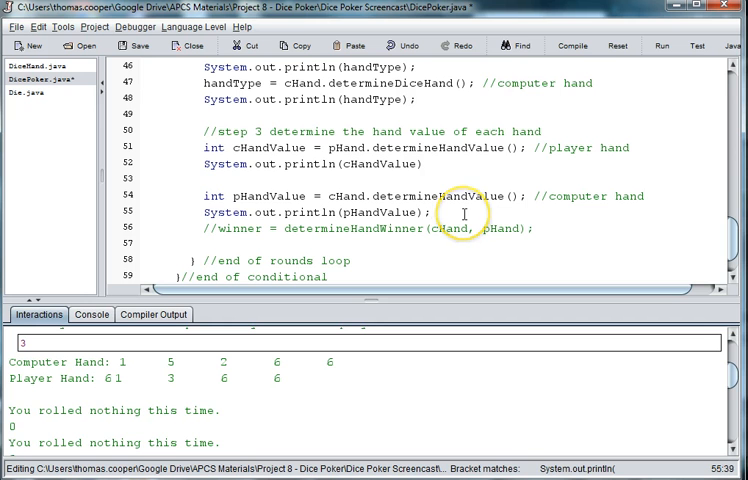
Step: Compile with save, add the missing ';' on line 52, recompile and run so hand types like "One Pair" print
click(572, 44)
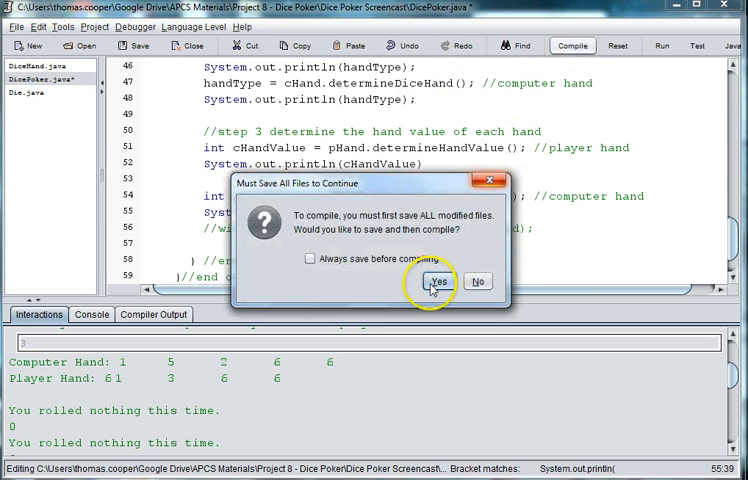
click(436, 280)
text(;)
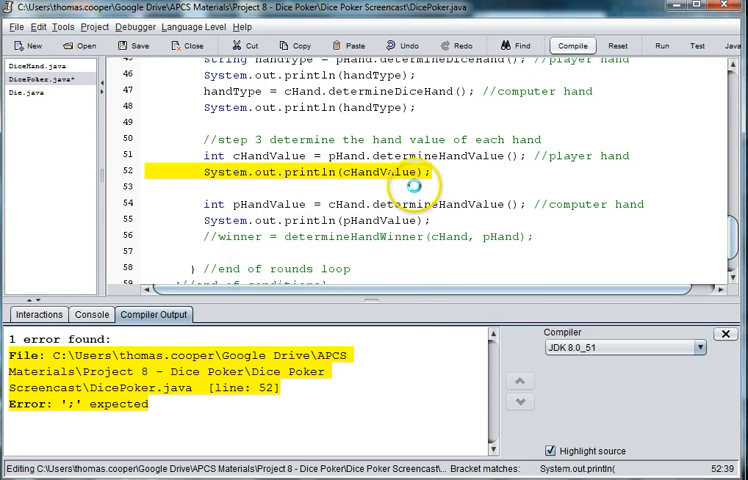
click(572, 44)
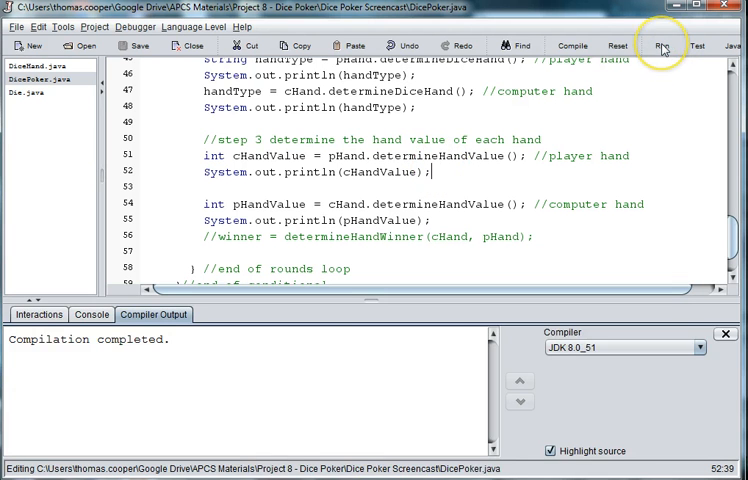
click(662, 44)
text(3)
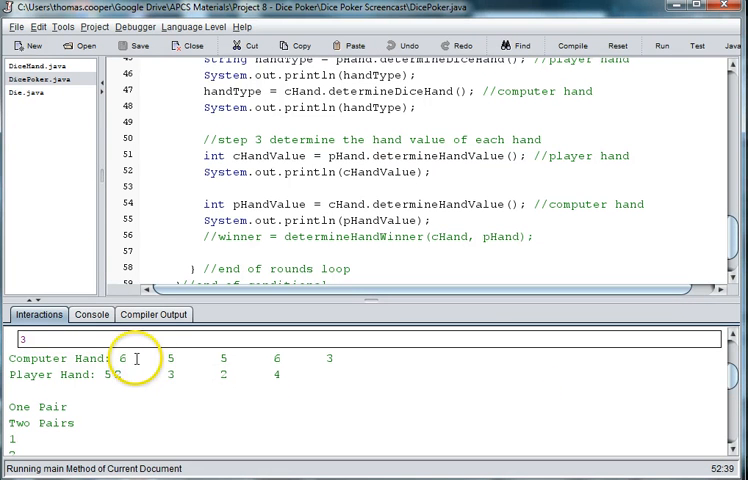
mouse_move(298, 258)
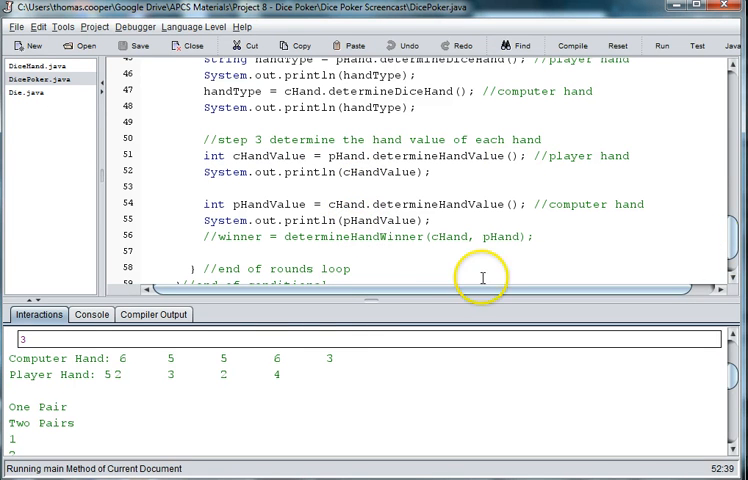
mouse_move(136, 378)
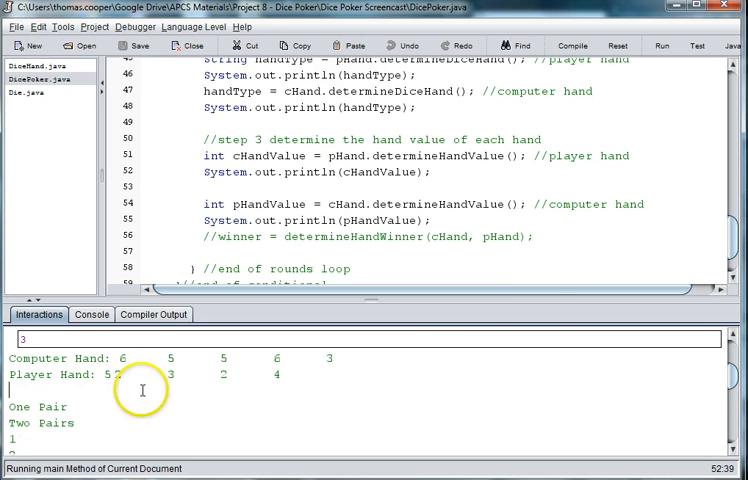
mouse_move(624, 188)
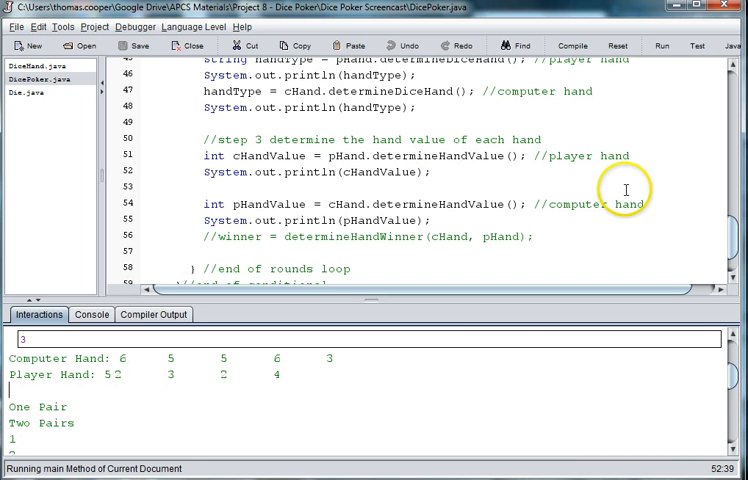
Step: Swap cHand and pHand so the computer hand is stored and typed first, then compile to reveal handType symbol errors
scroll(up, 3)
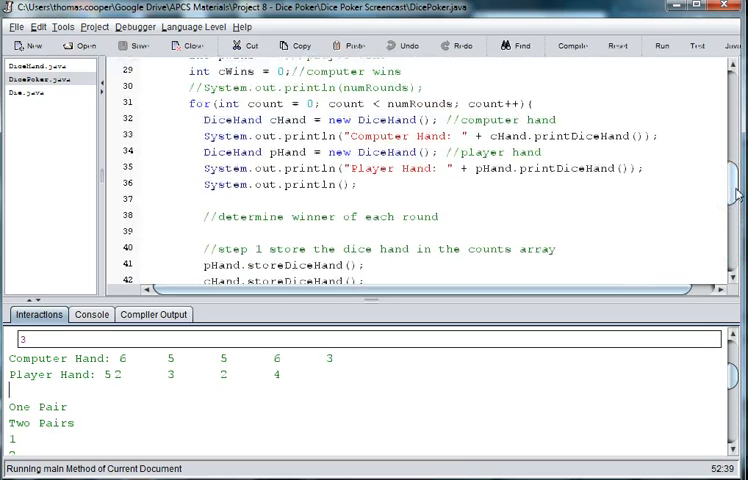
scroll(down, 3)
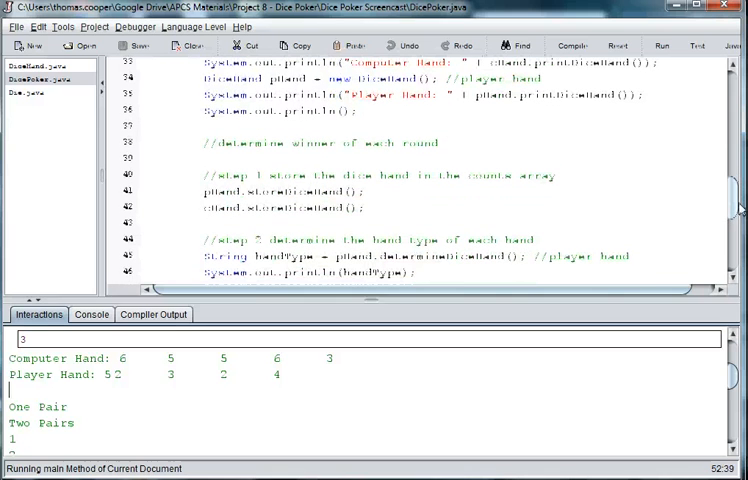
double_click(284, 208)
text(//step 3 determine the hand value of each hand)
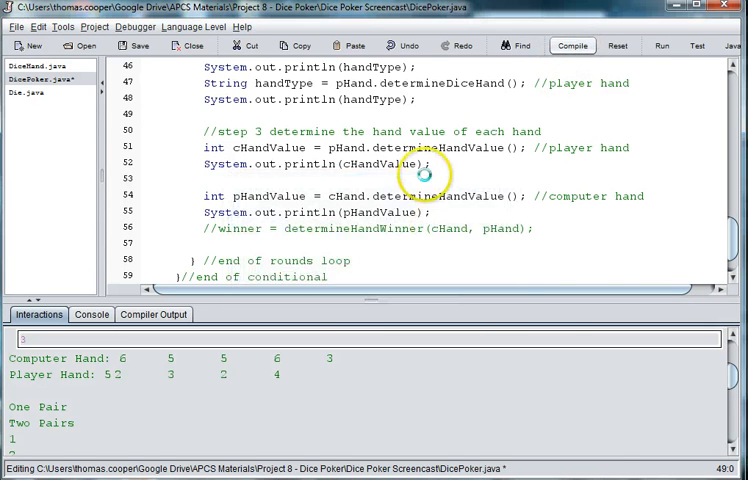
click(572, 44)
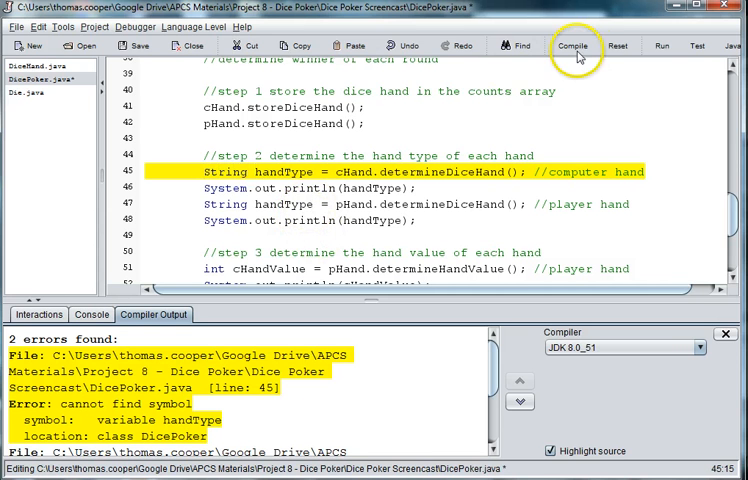
Step: Remove the extra String before handType on line 47 and compile with save until "Compilation completed." appears
click(572, 46)
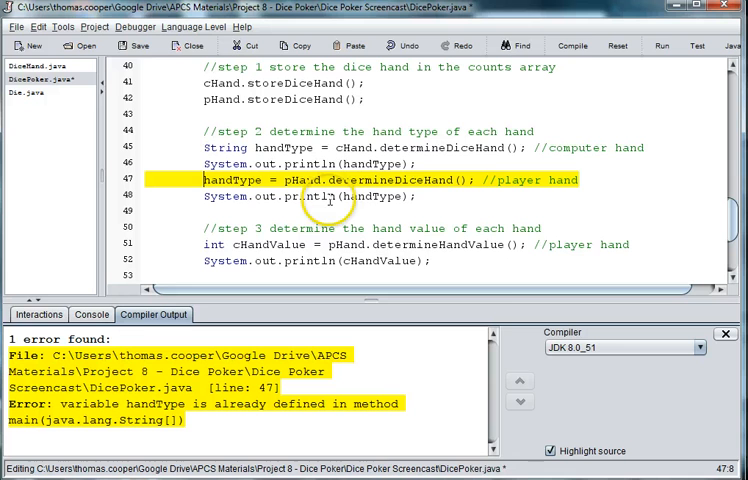
click(572, 44)
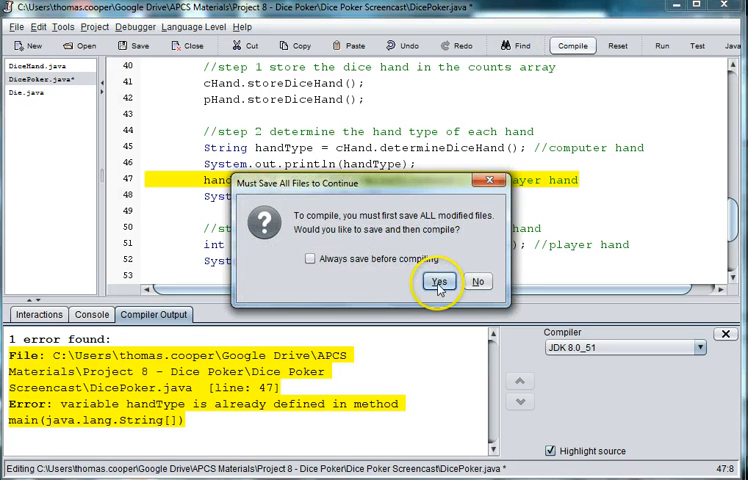
click(438, 280)
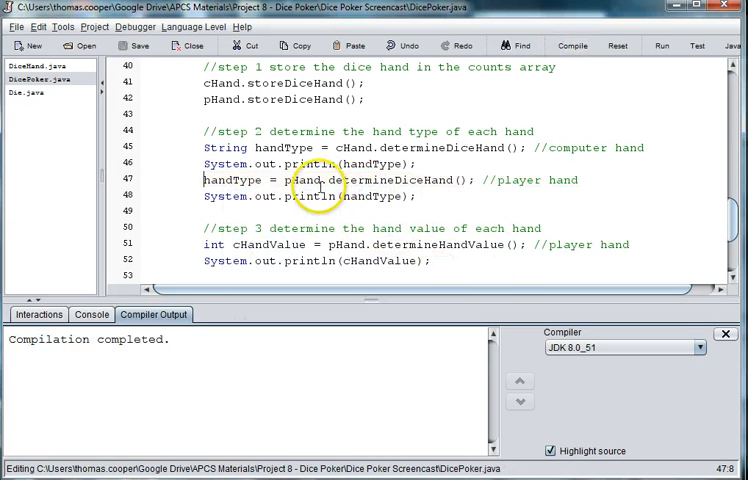
mouse_move(528, 78)
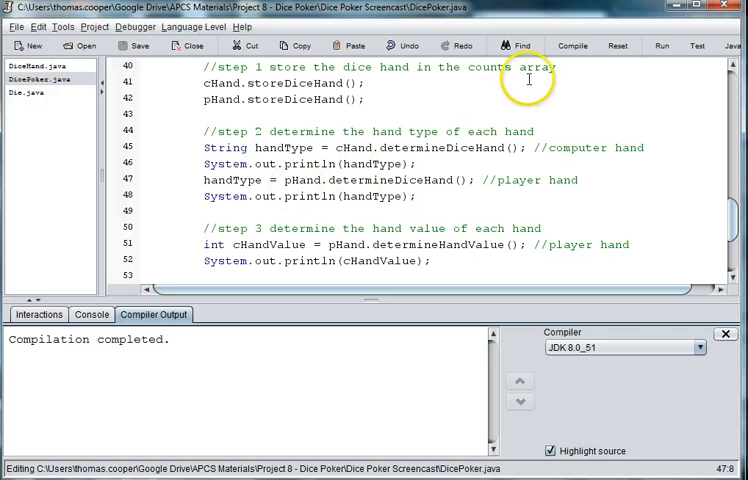
Step: Run DicePoker, answer yes and the round count, and review the printed hand types and values
click(660, 44)
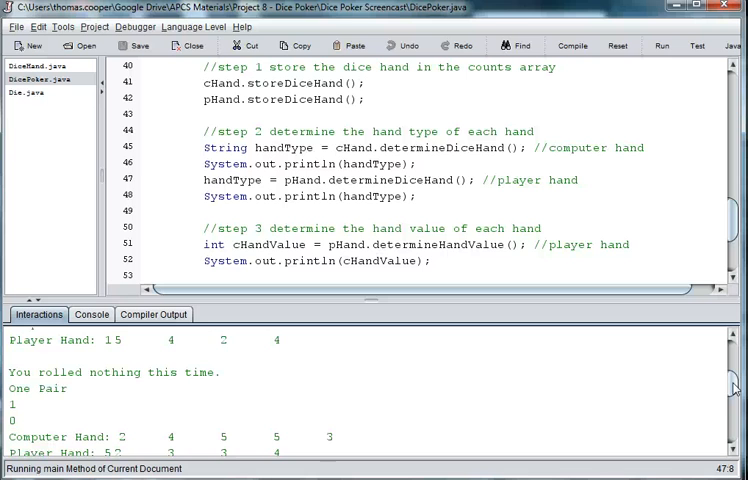
scroll(down, 3)
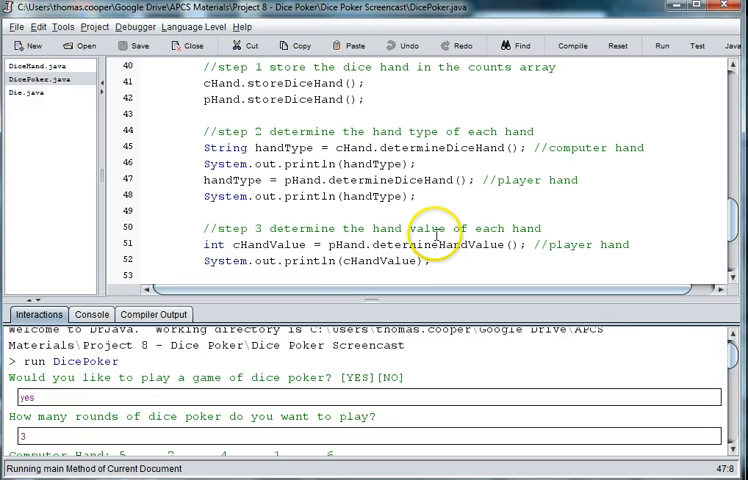
mouse_move(708, 264)
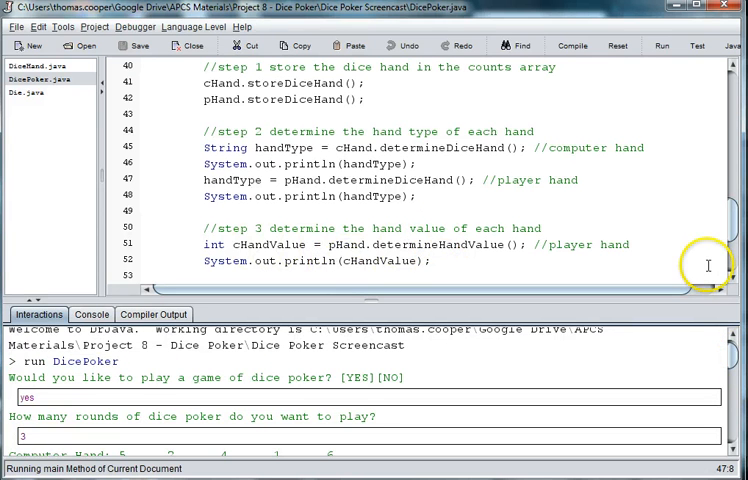
scroll(down, 3)
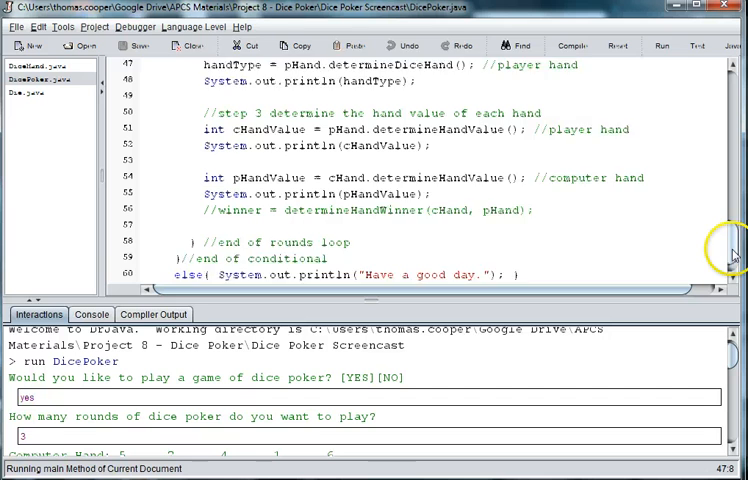
scroll(down, 3)
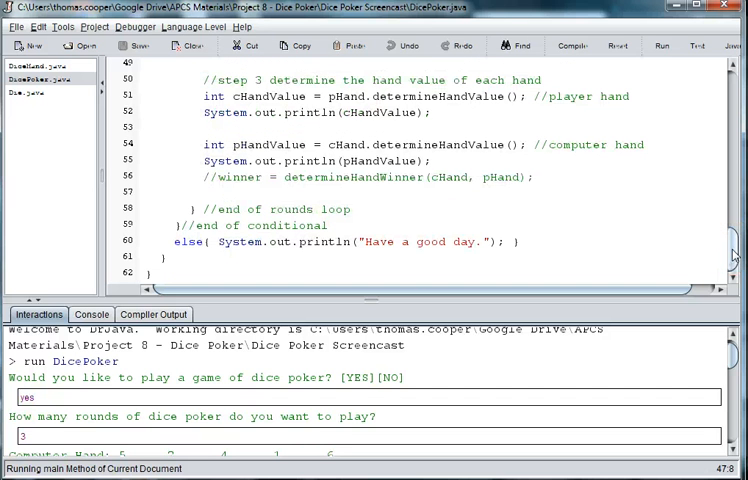